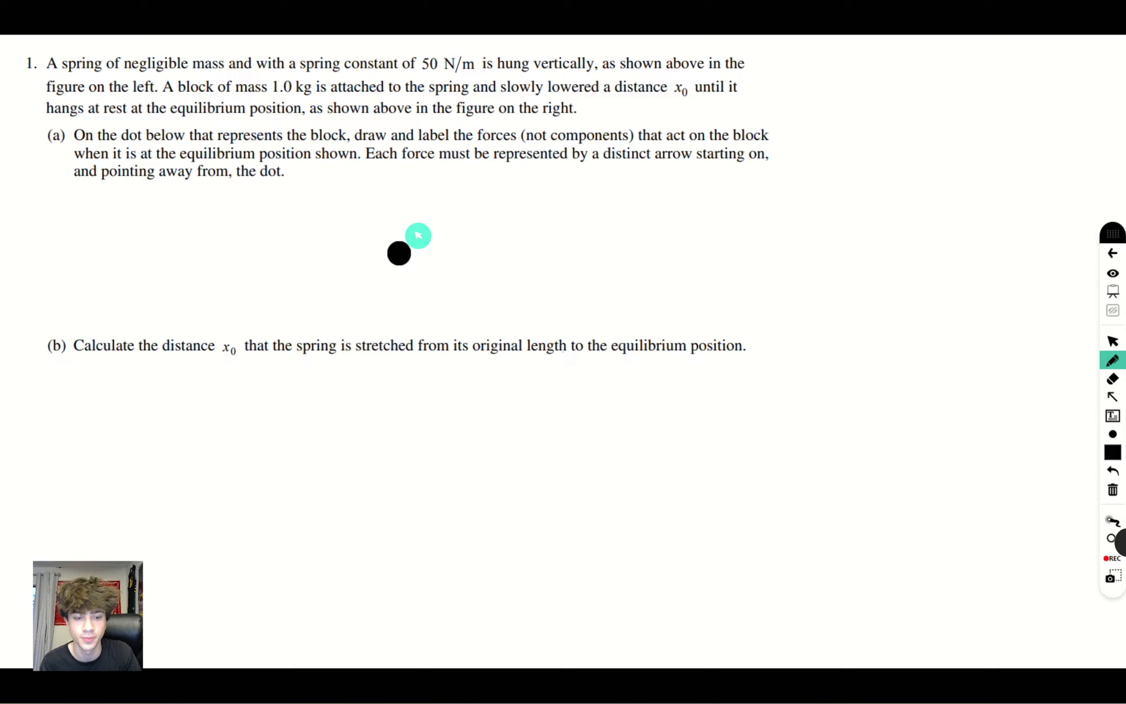
pyautogui.moveTo(103, 433)
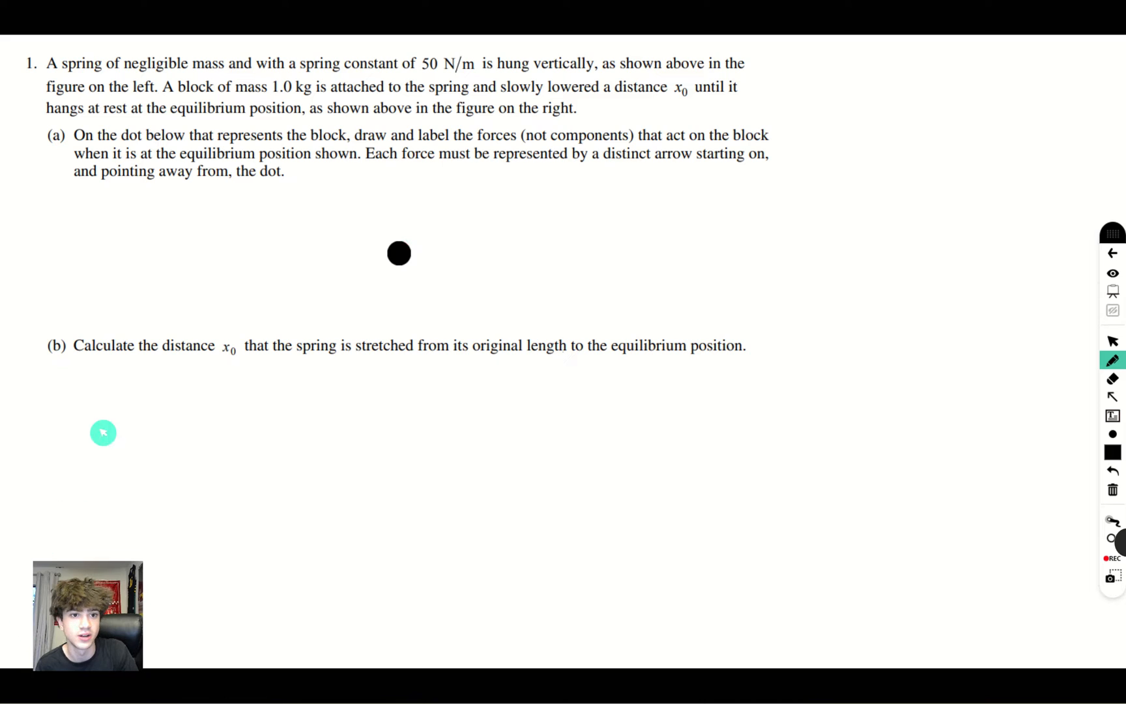
pyautogui.moveTo(107, 434)
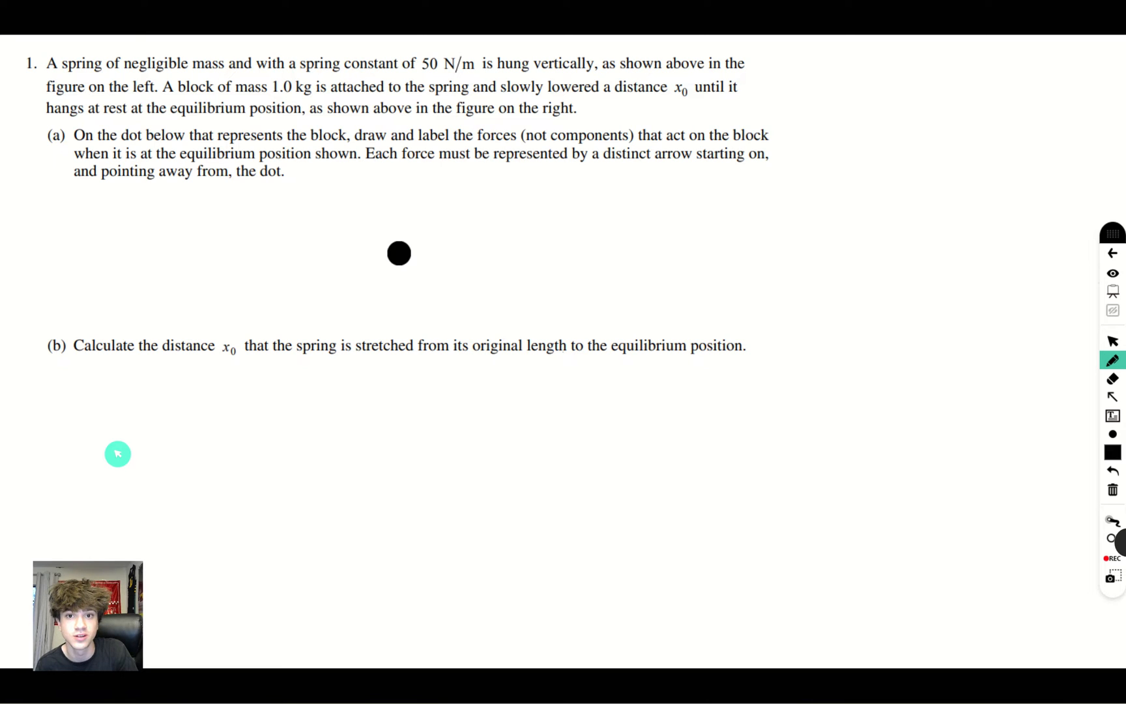
pyautogui.moveTo(119, 457)
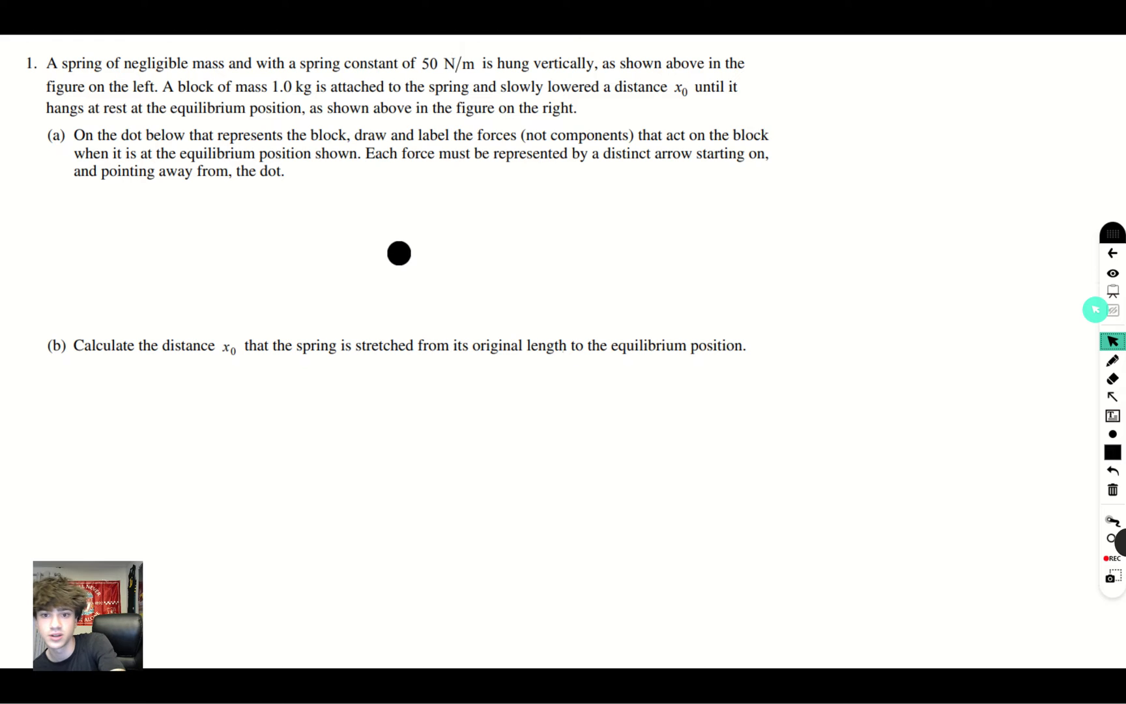
# Step: Draw the free-body diagram on the dot: downward Fg arrow and upward Fs arrow
pyautogui.scroll(-3)
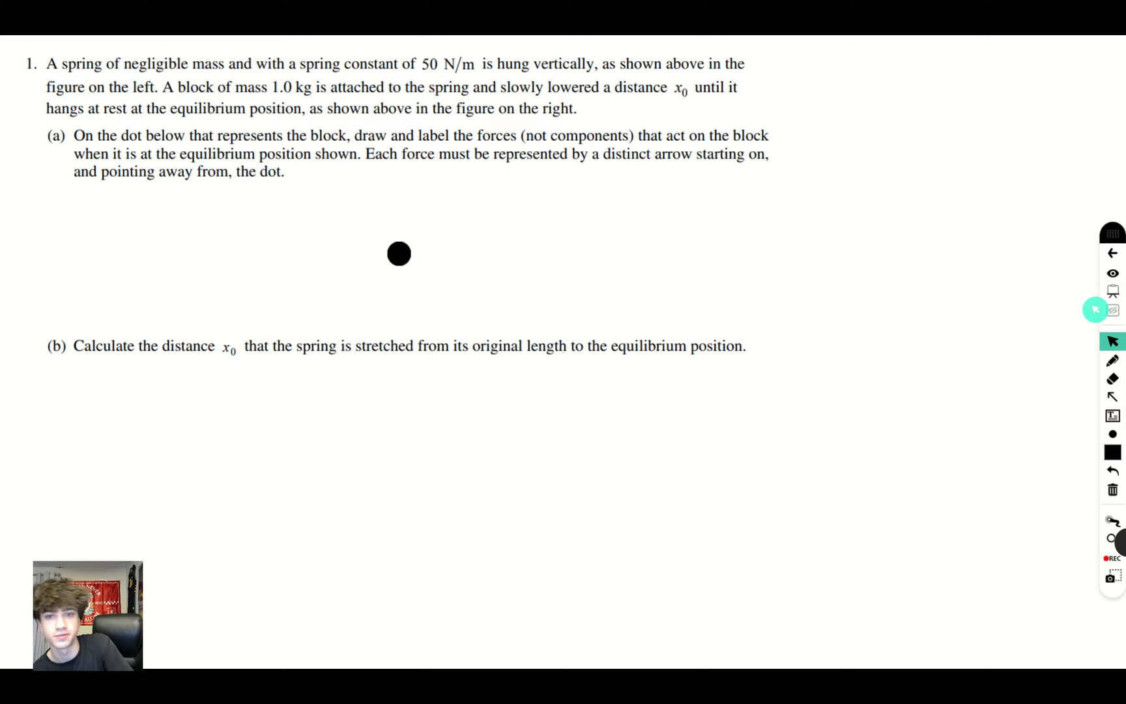
pyautogui.click(1113, 359)
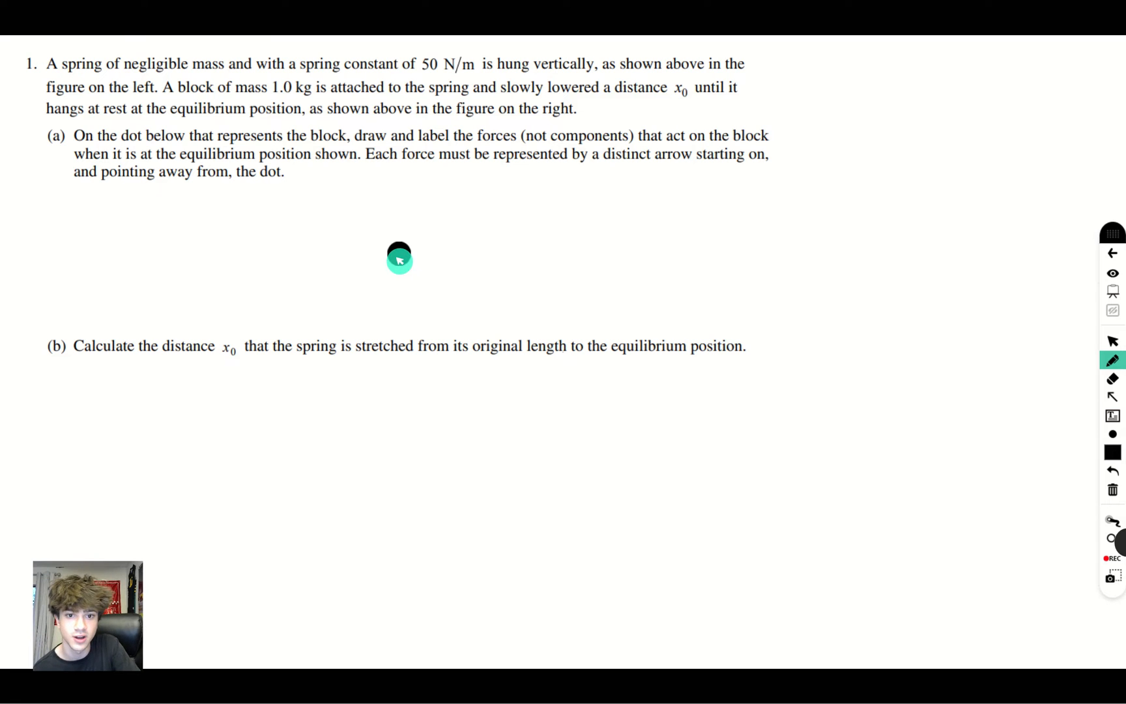
pyautogui.moveTo(399, 258); pyautogui.dragTo(430, 333)
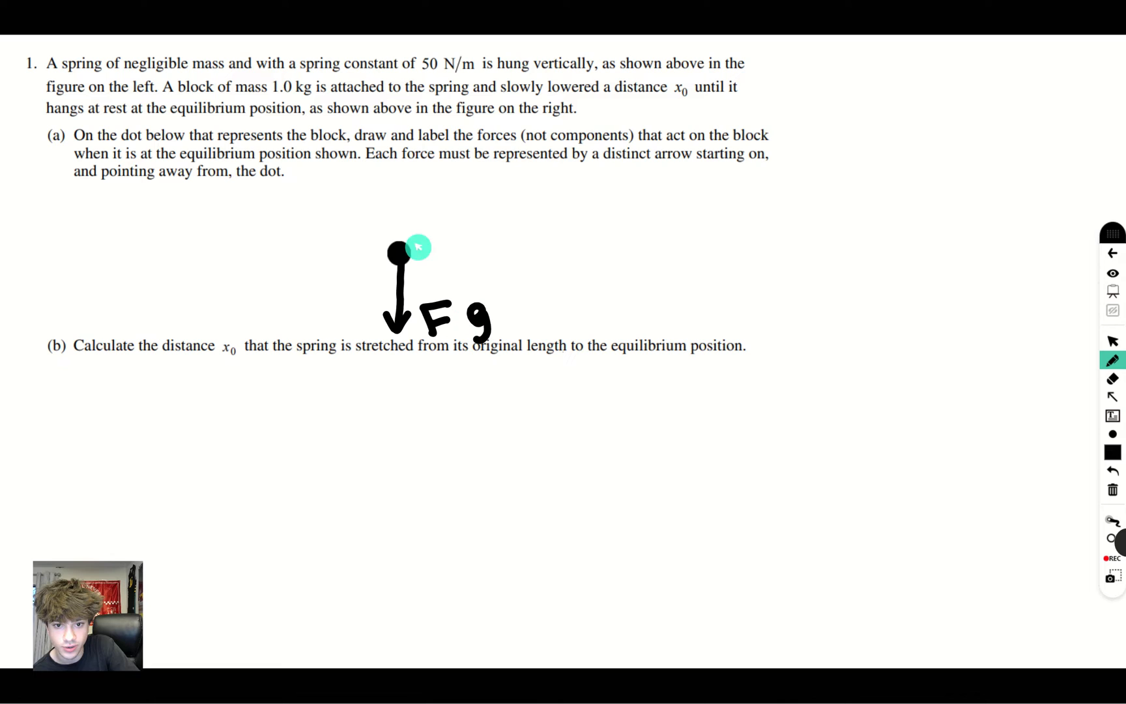
pyautogui.moveTo(396, 253); pyautogui.dragTo(399, 190)
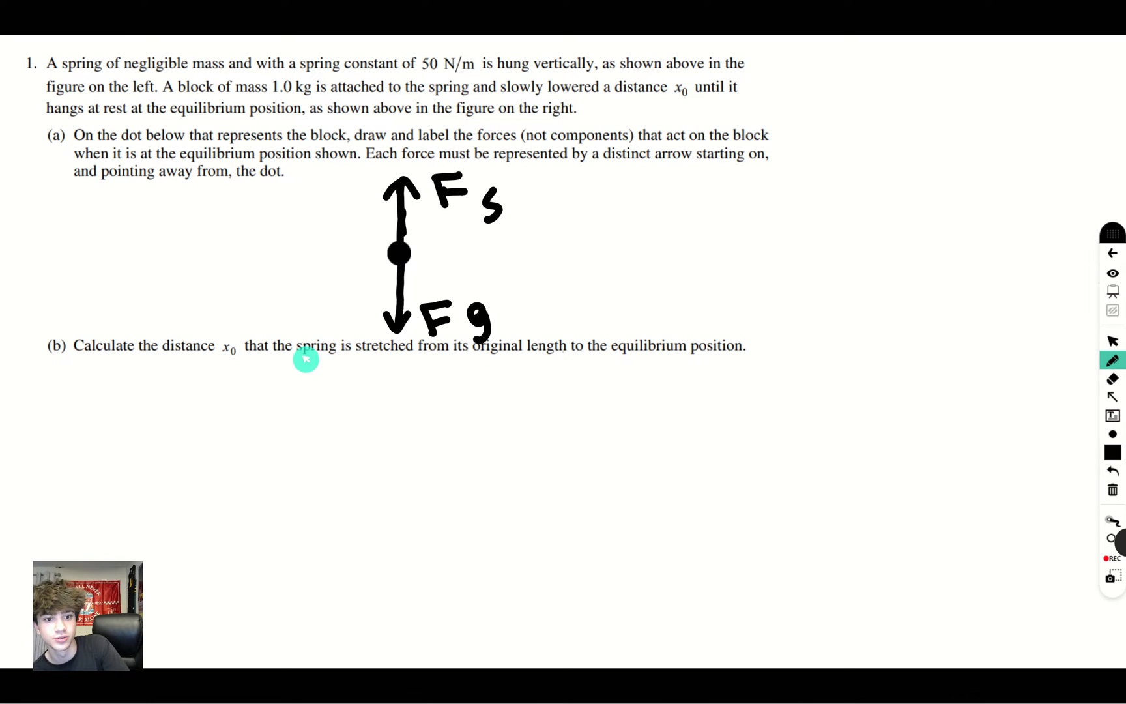
pyautogui.moveTo(598, 357)
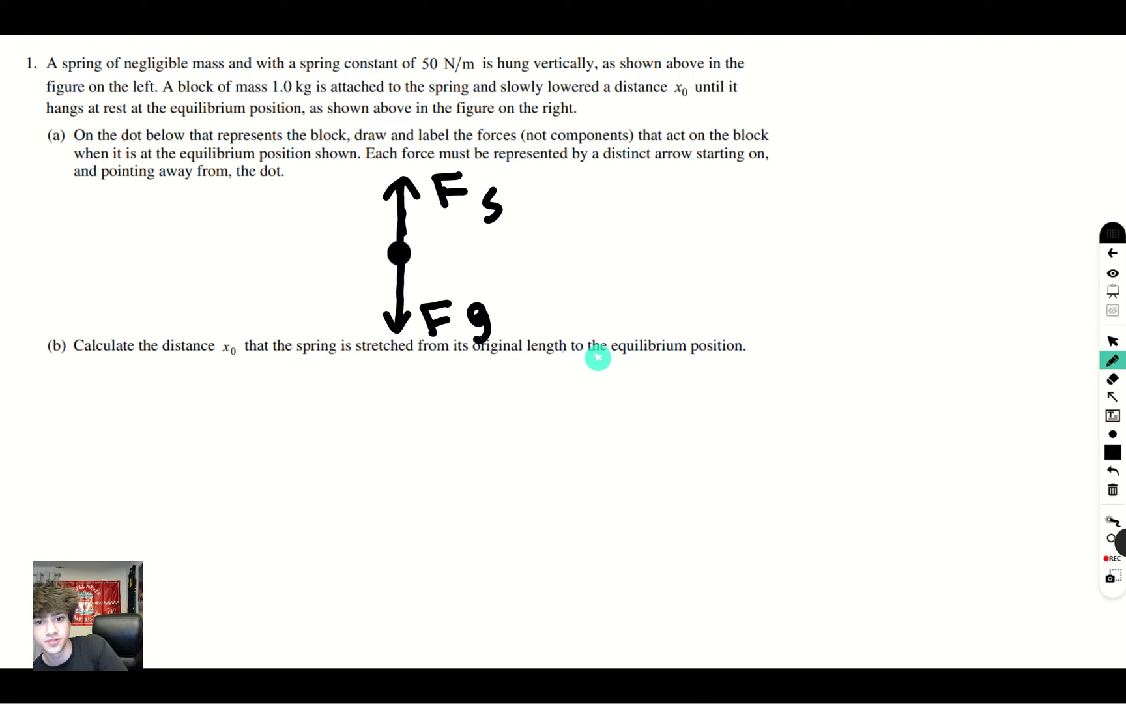
pyautogui.moveTo(737, 367)
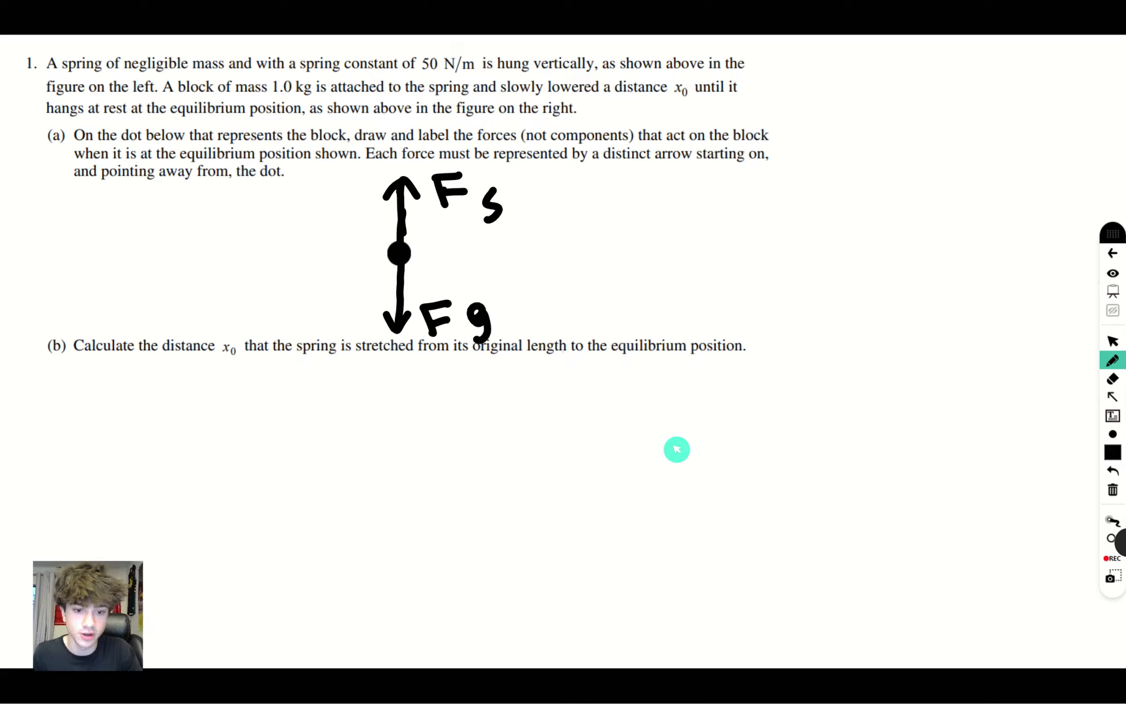
pyautogui.moveTo(366, 400)
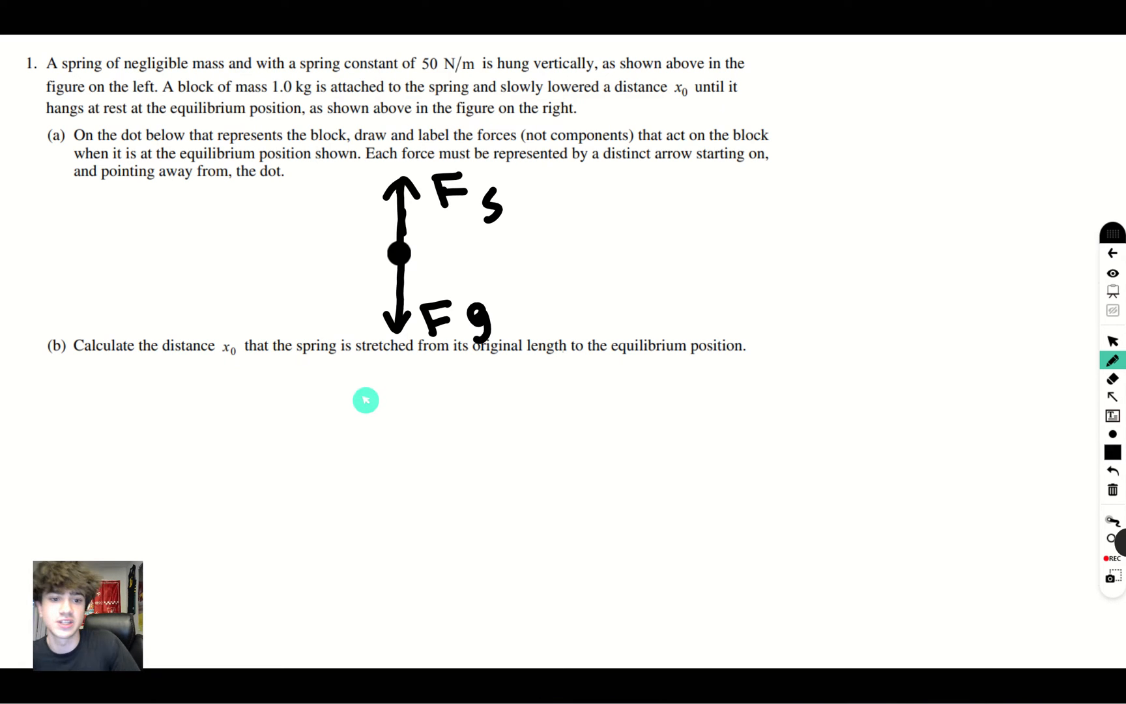
pyautogui.moveTo(369, 504)
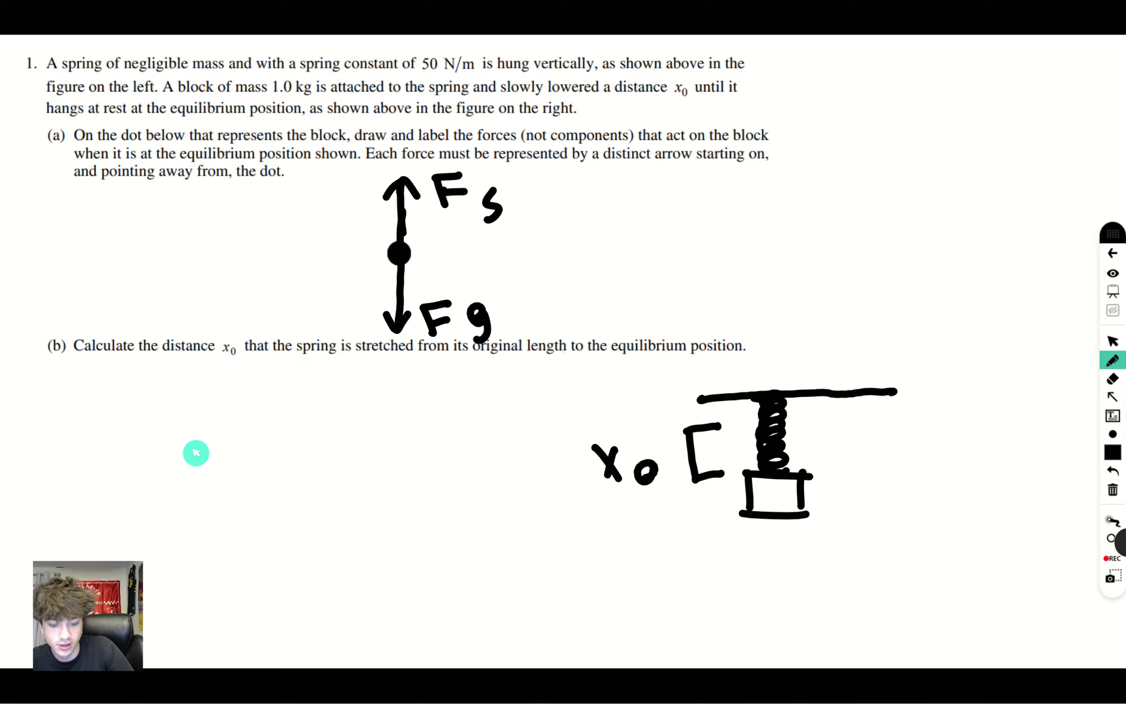
# Step: Write the force-balance equation ma = mg under part (b)
pyautogui.moveTo(195, 454); pyautogui.dragTo(261, 423)
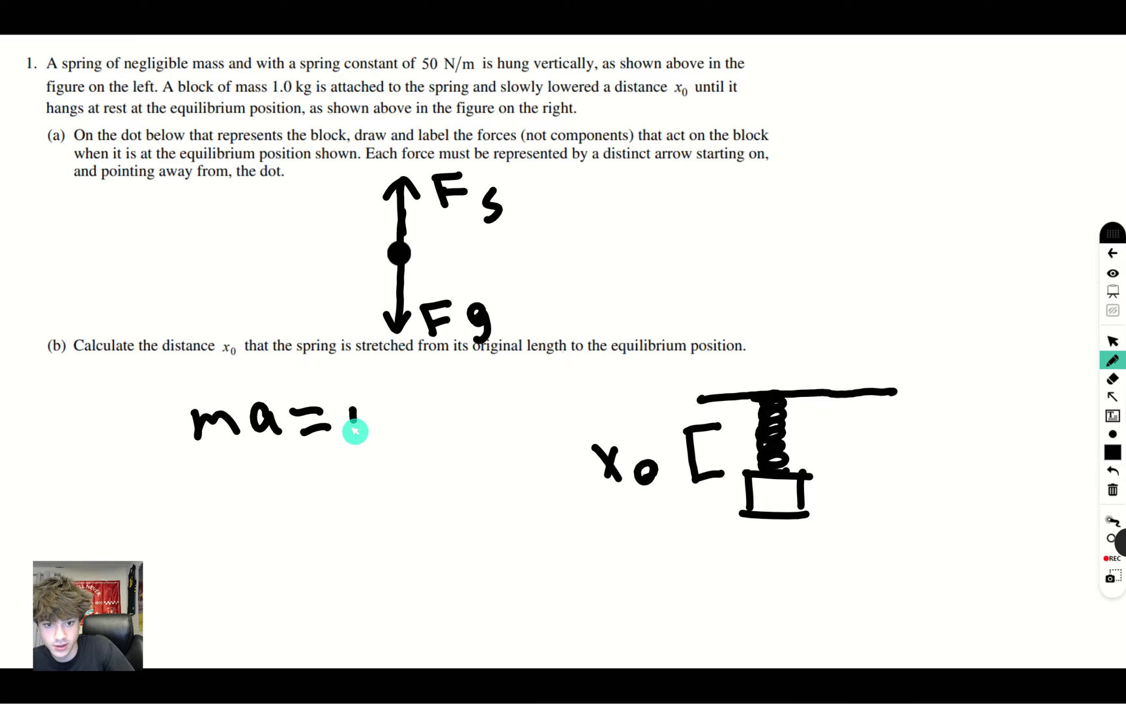
pyautogui.write('mg')
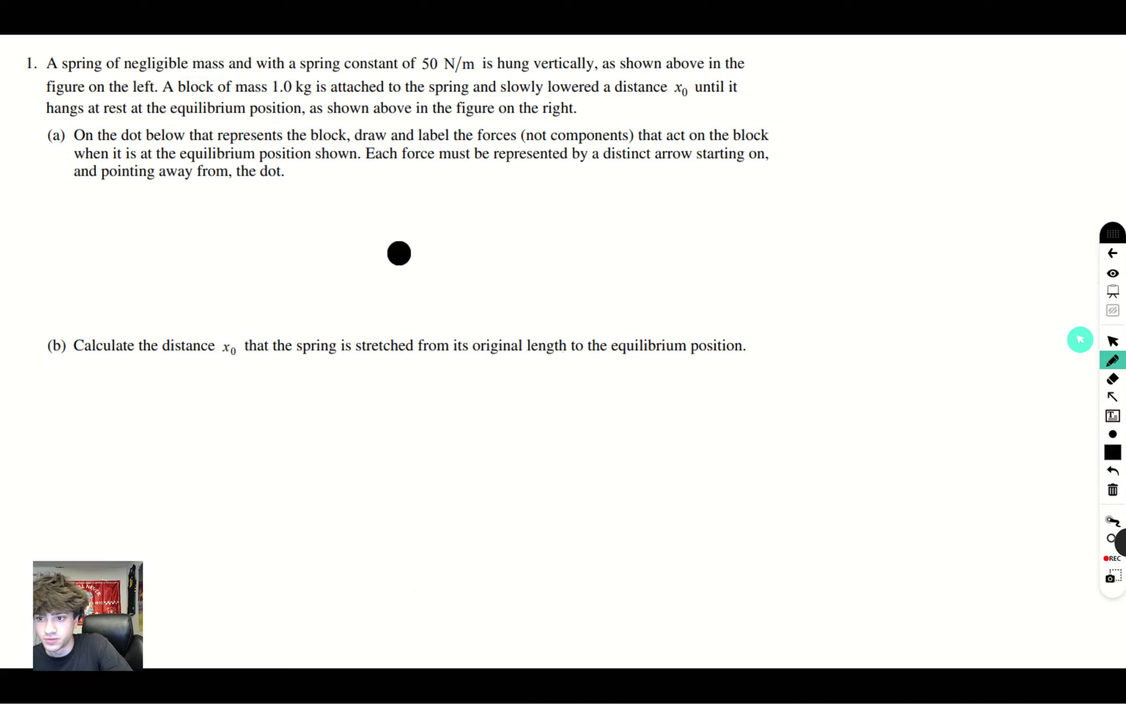
pyautogui.moveTo(1025, 331)
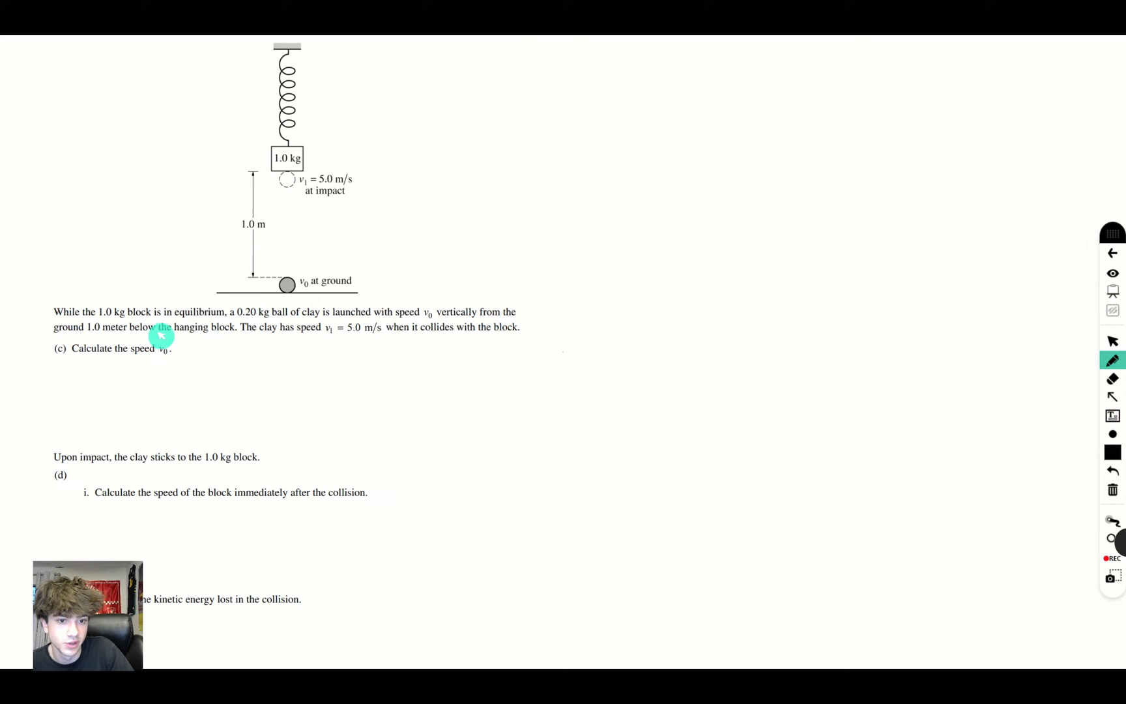
pyautogui.moveTo(179, 342)
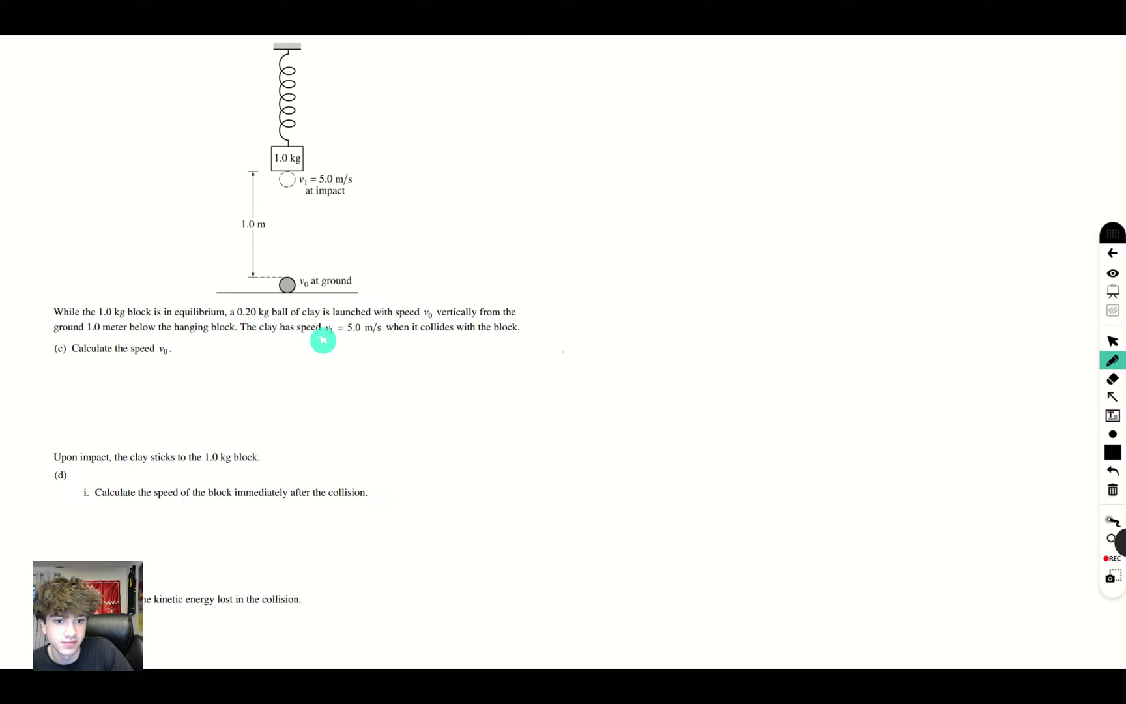
pyautogui.moveTo(341, 339)
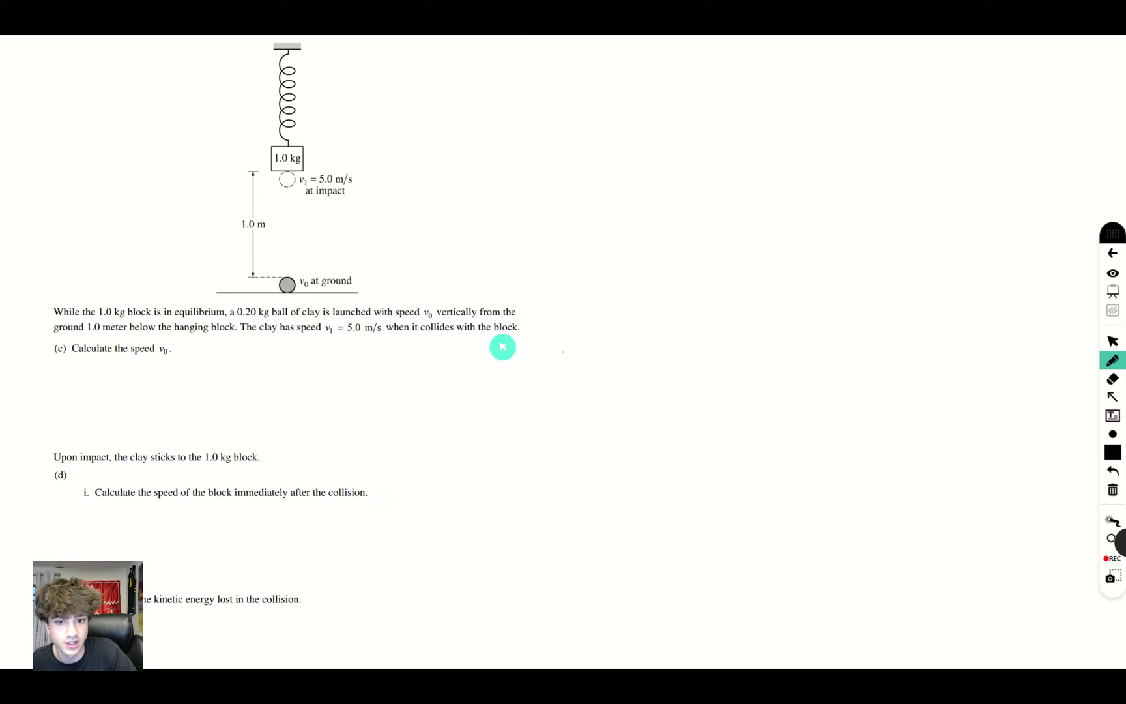
pyautogui.moveTo(168, 355)
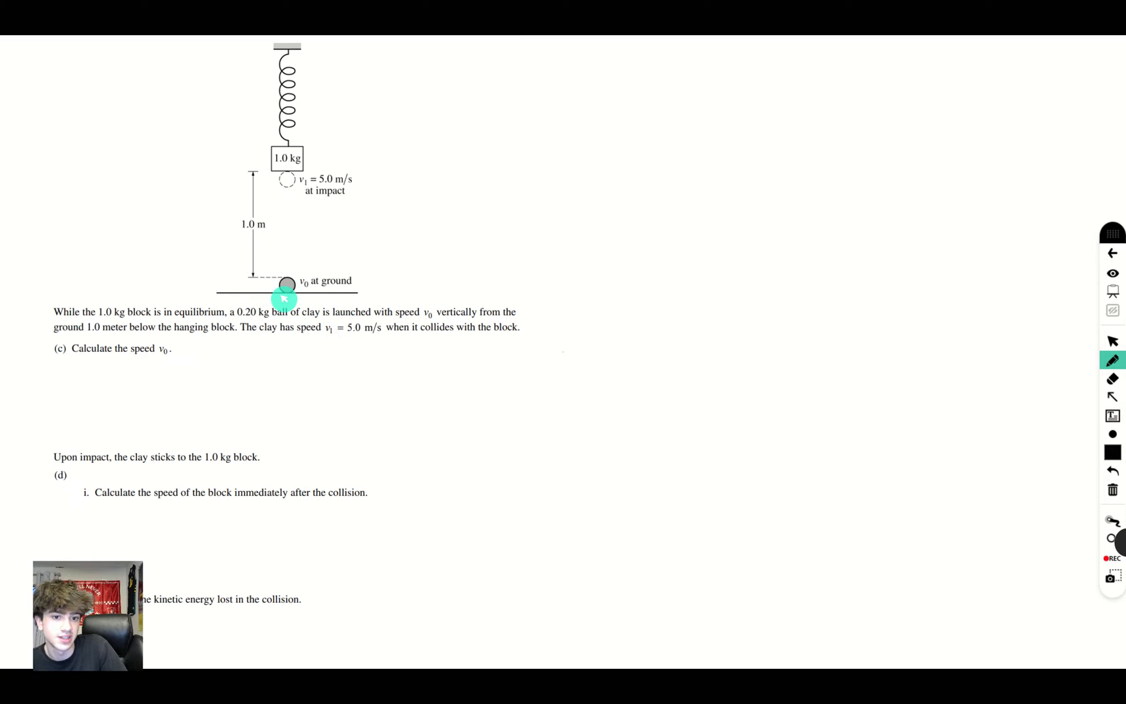
pyautogui.moveTo(287, 191)
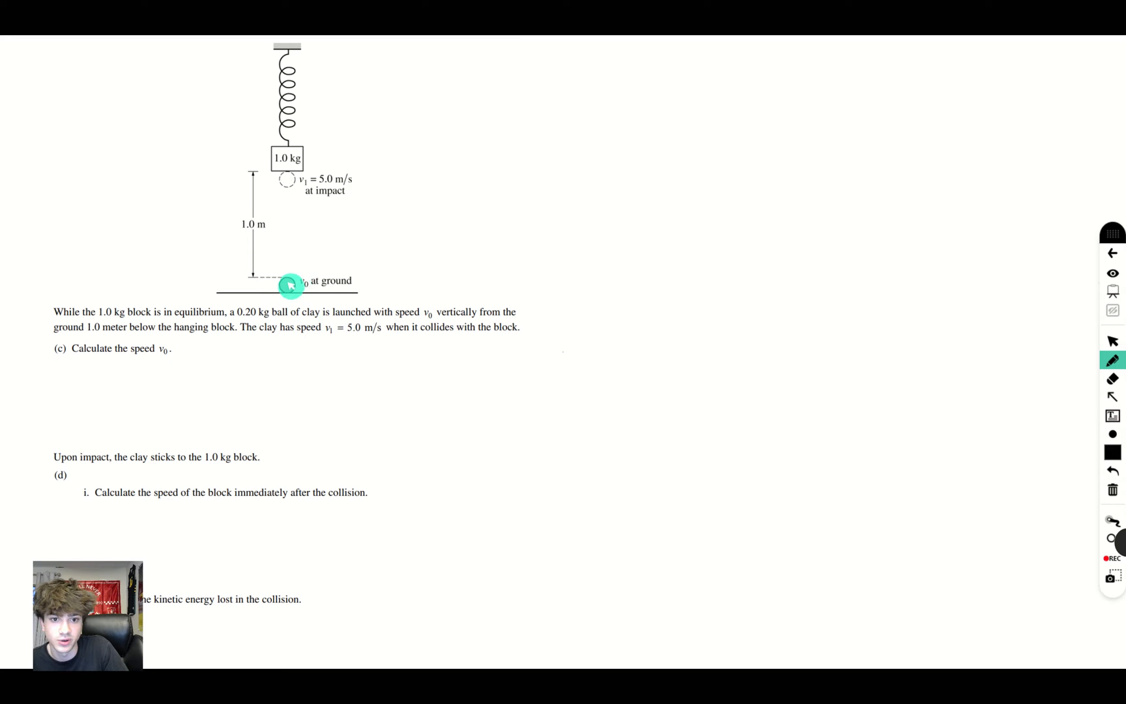
pyautogui.moveTo(315, 313)
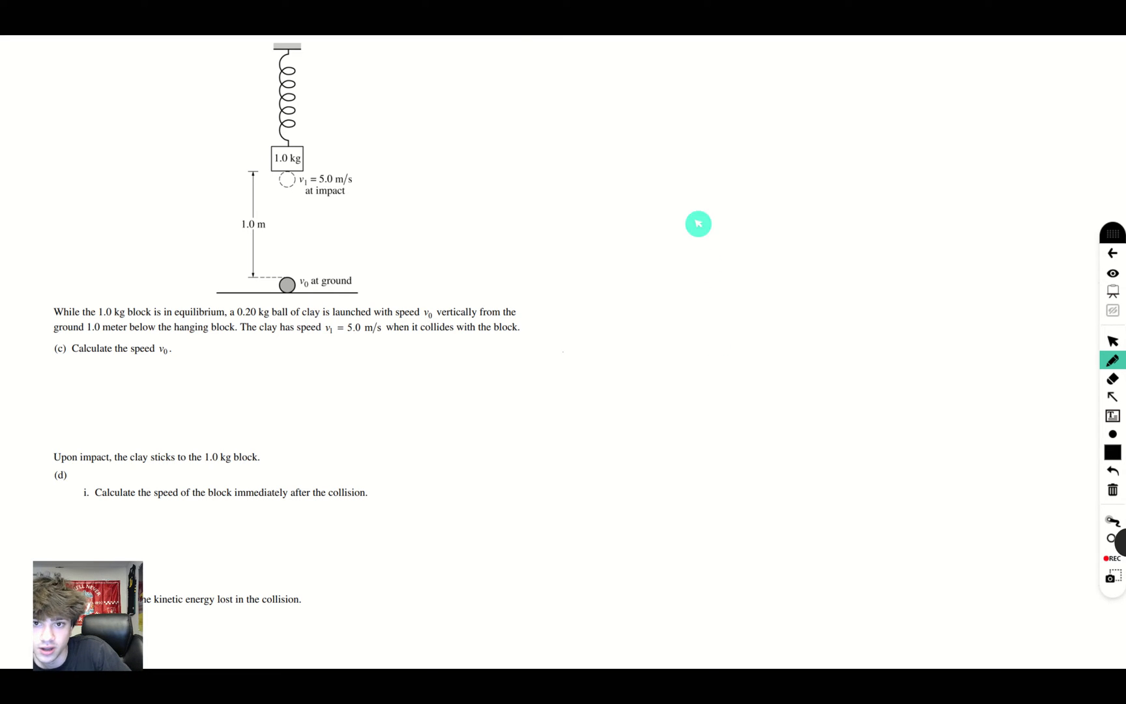
pyautogui.moveTo(623, 102)
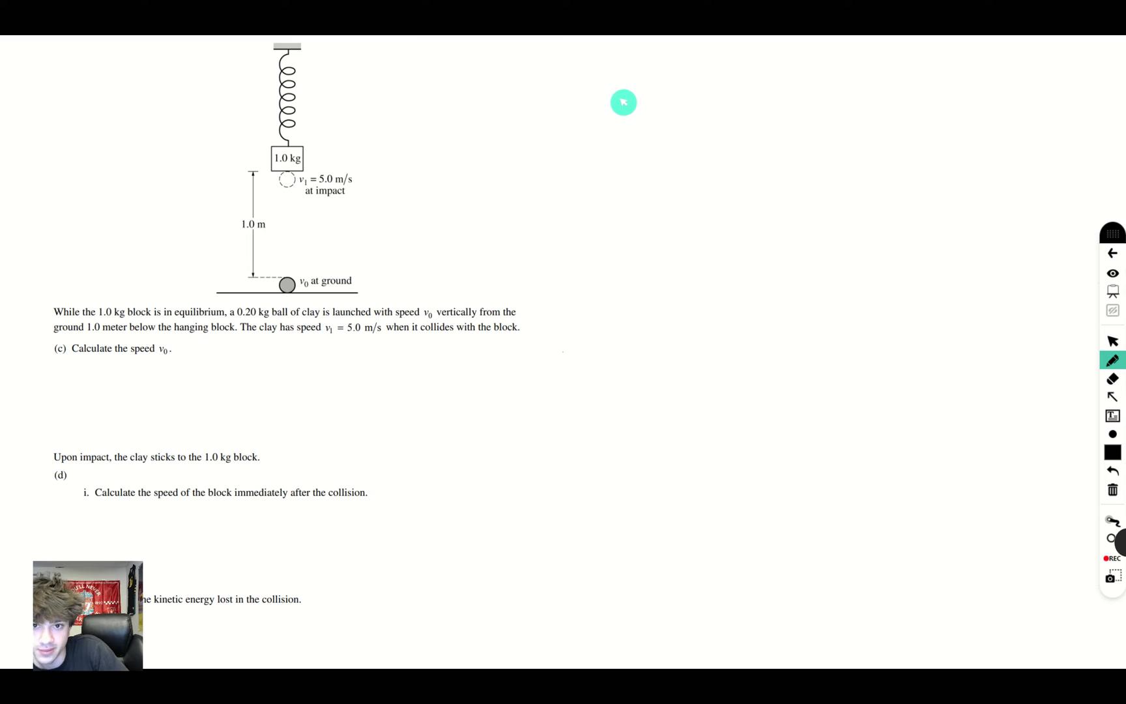
# Step: Write the position and velocity-squared kinematics equations, vf² = v0² + 2ad
pyautogui.moveTo(595, 108); pyautogui.dragTo(625, 147)
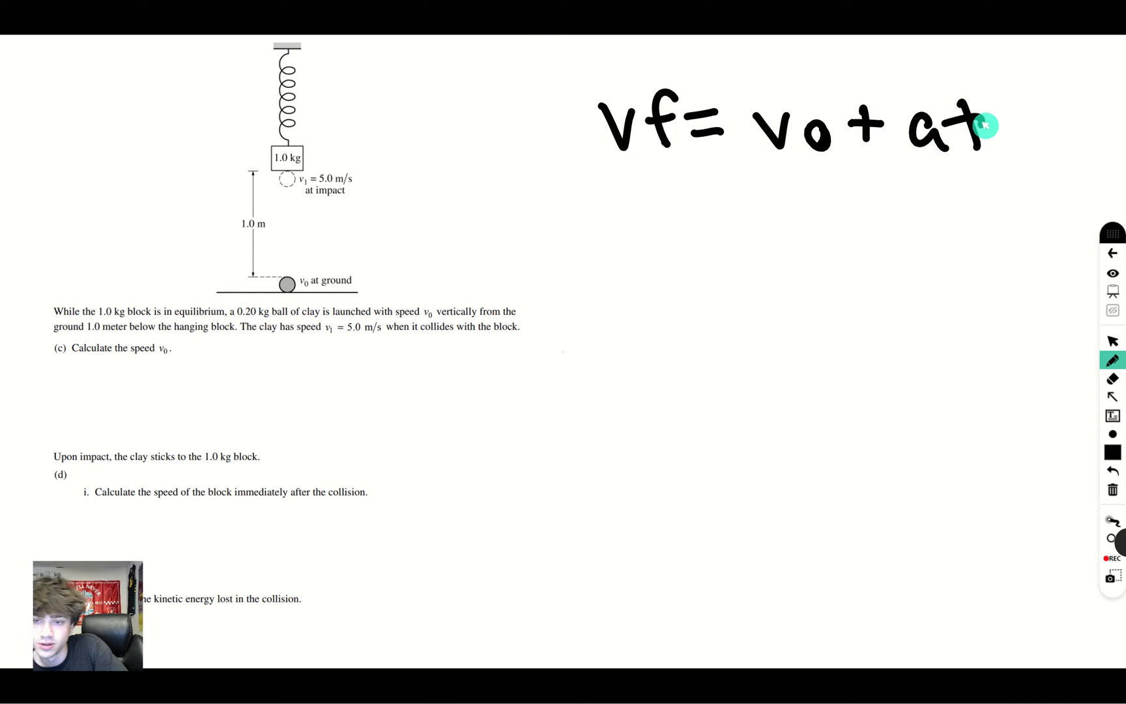
pyautogui.moveTo(651, 199)
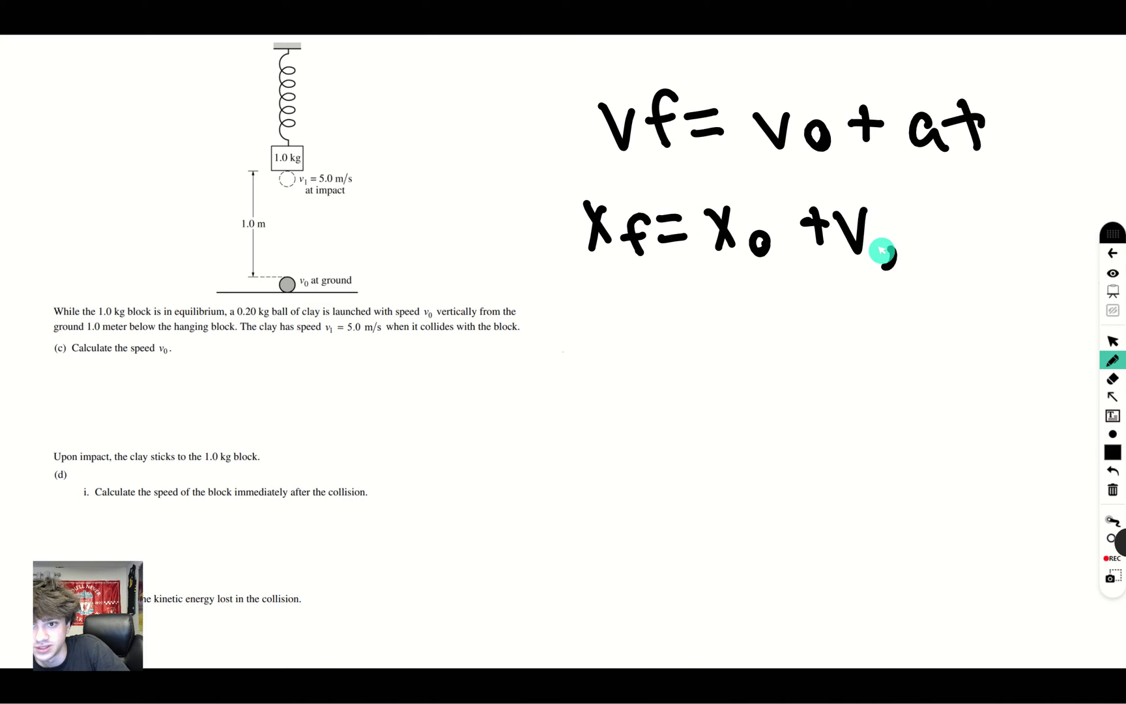
pyautogui.moveTo(880, 247); pyautogui.dragTo(976, 237)
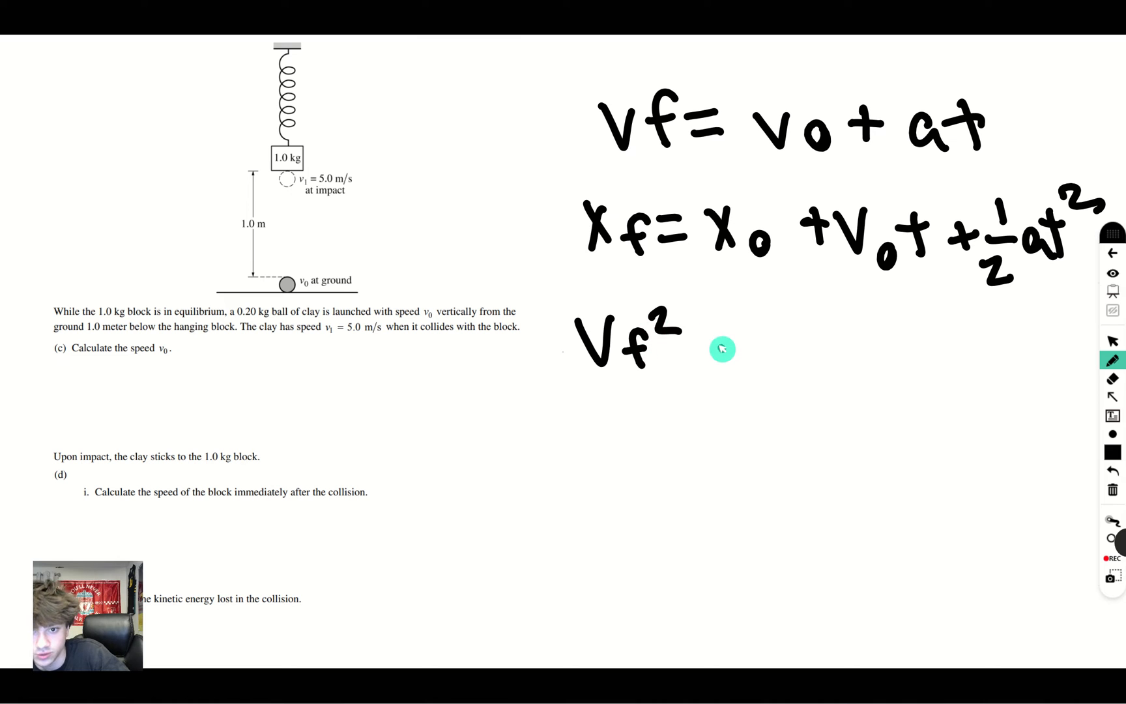
pyautogui.moveTo(717, 352); pyautogui.dragTo(832, 373)
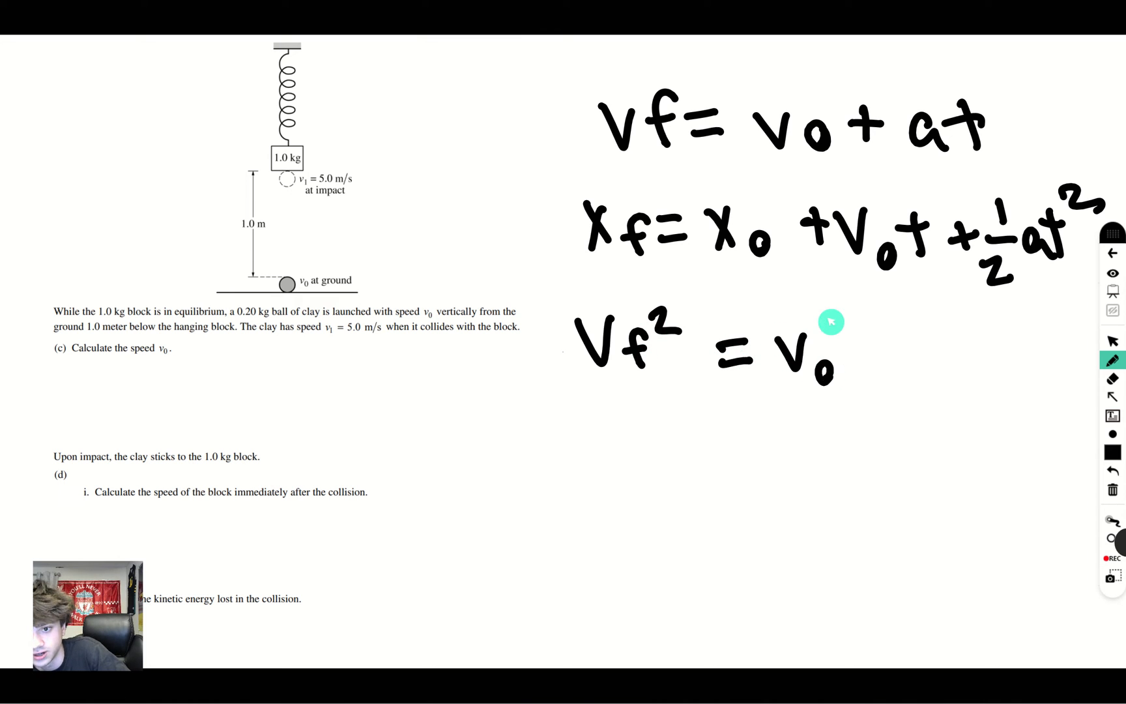
pyautogui.moveTo(841, 323); pyautogui.dragTo(962, 360)
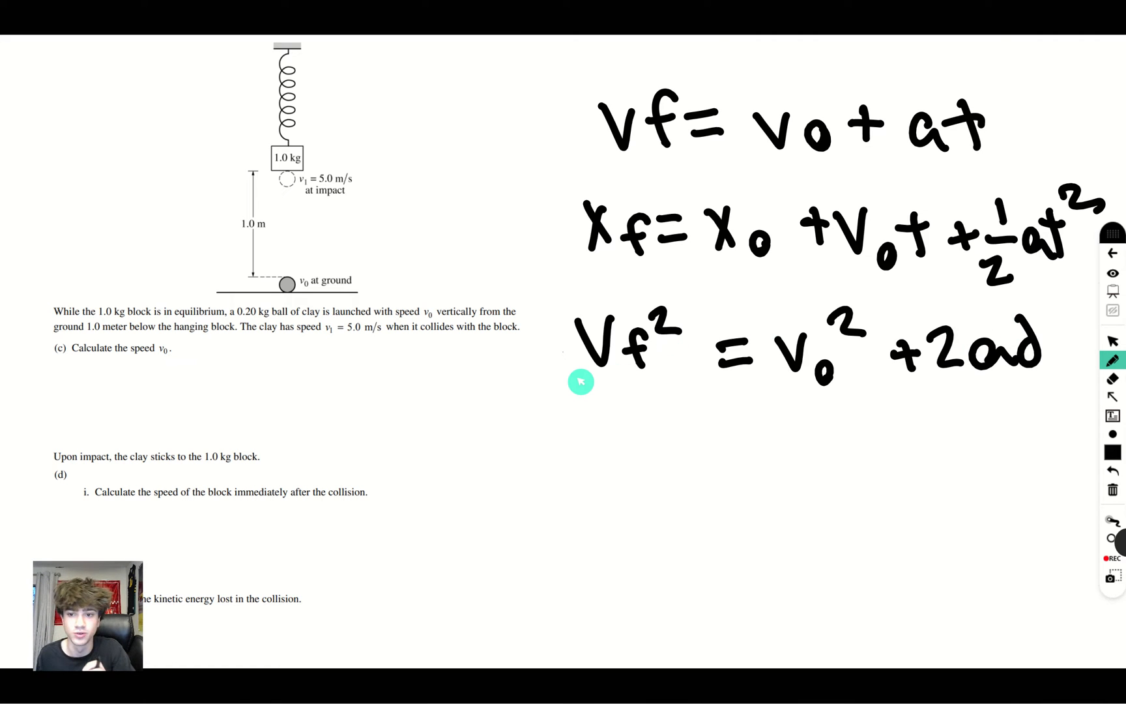
pyautogui.moveTo(630, 294)
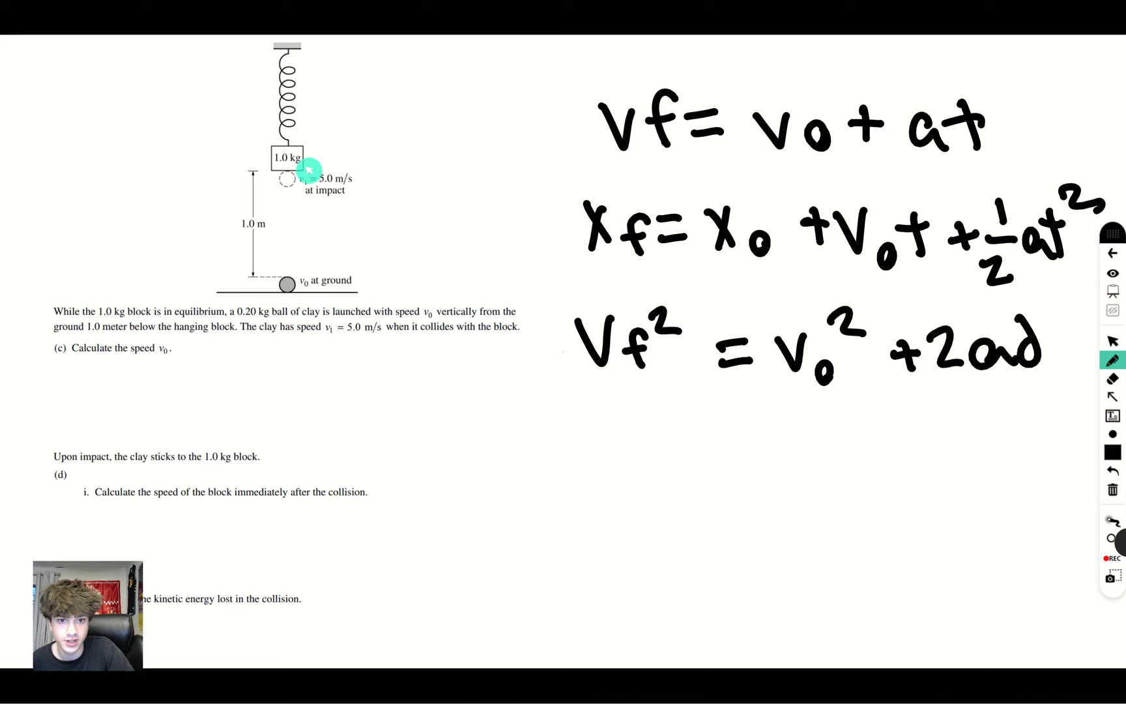
pyautogui.moveTo(603, 365)
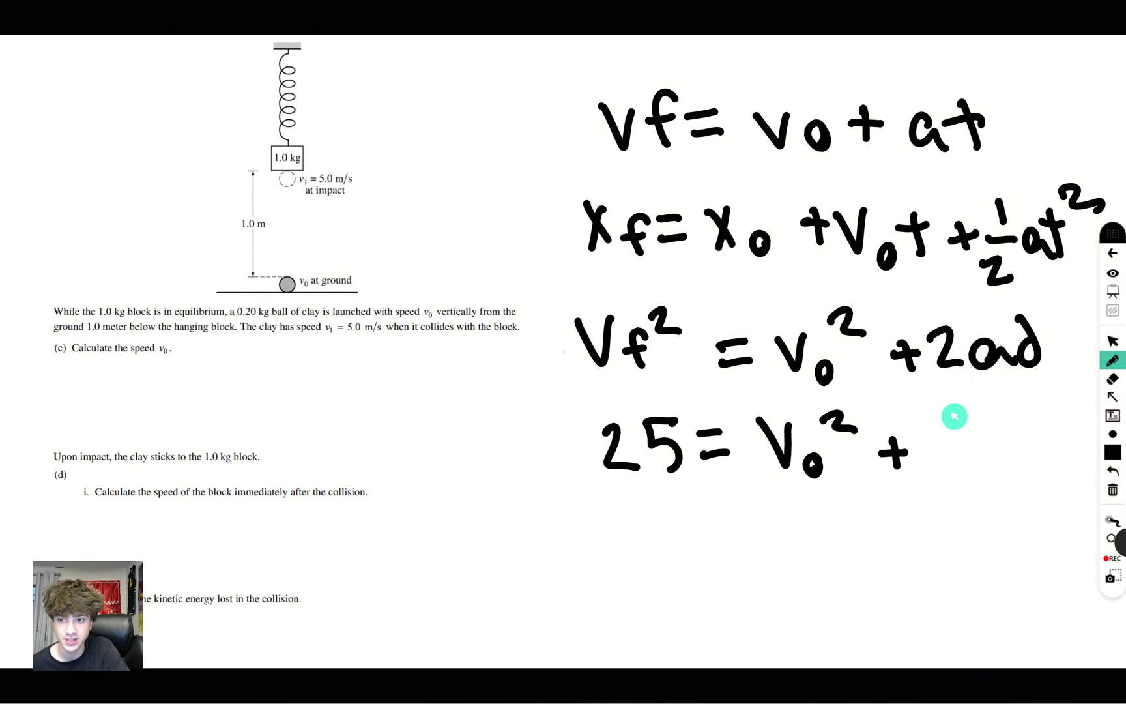
# Step: Substitute 25 and -20 and solve the launch speed as v0 = √45
pyautogui.moveTo(955, 417); pyautogui.dragTo(937, 477)
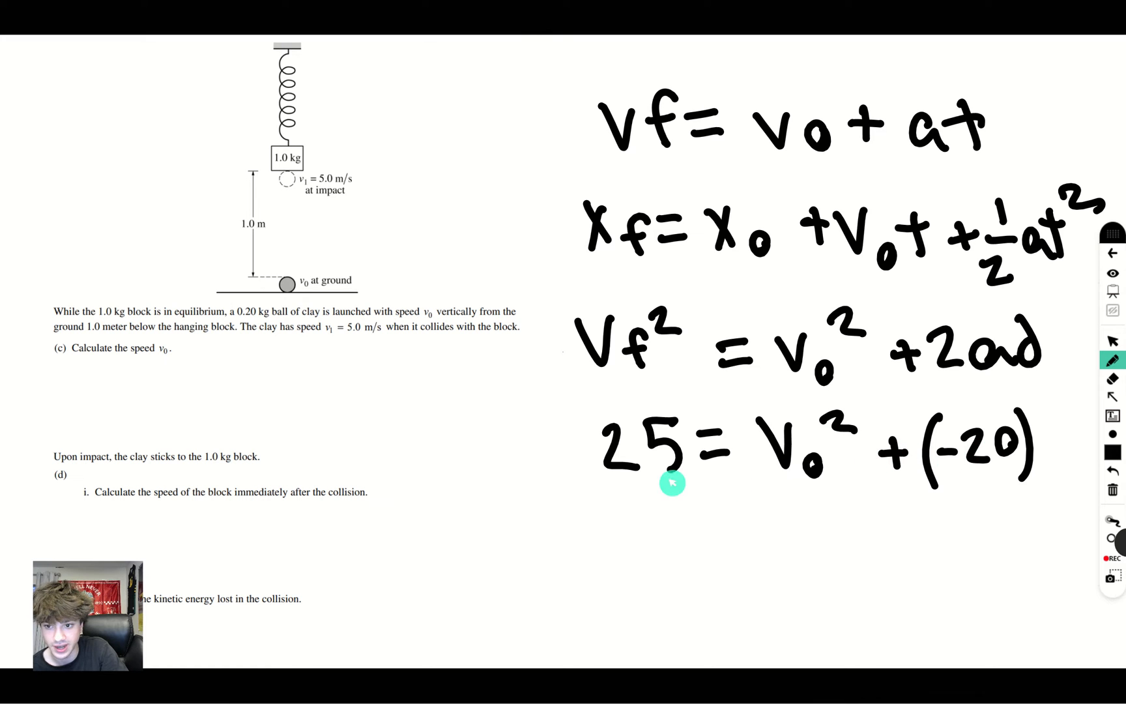
pyautogui.moveTo(569, 525)
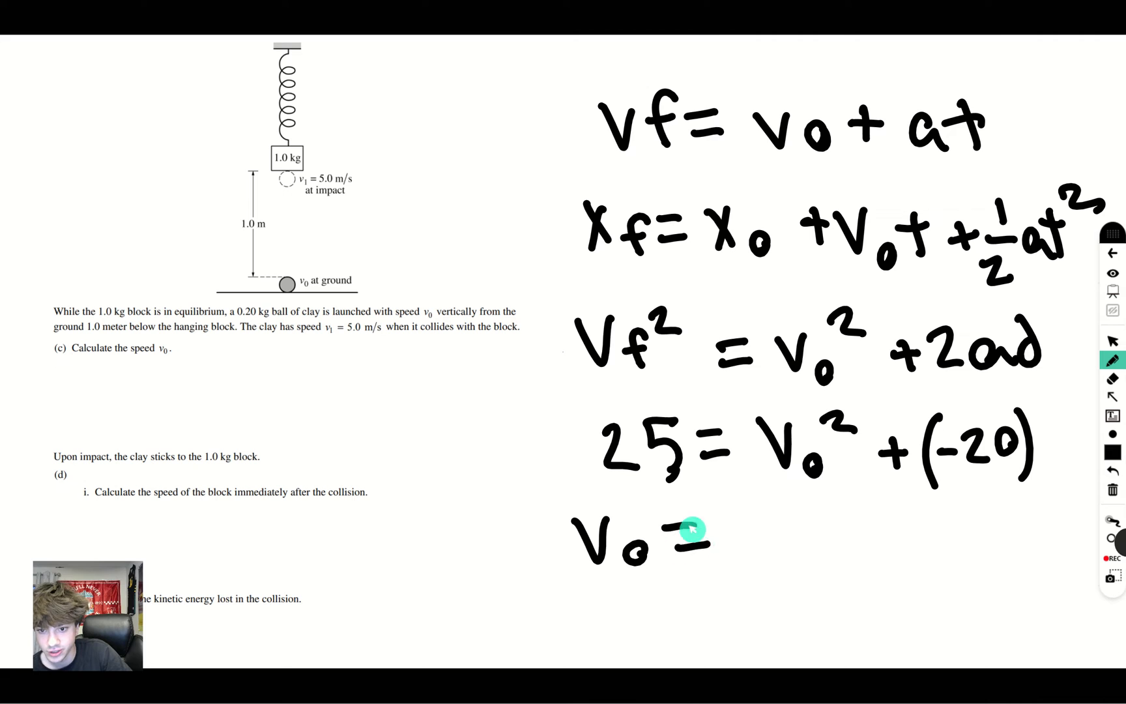
pyautogui.moveTo(746, 546); pyautogui.dragTo(862, 503)
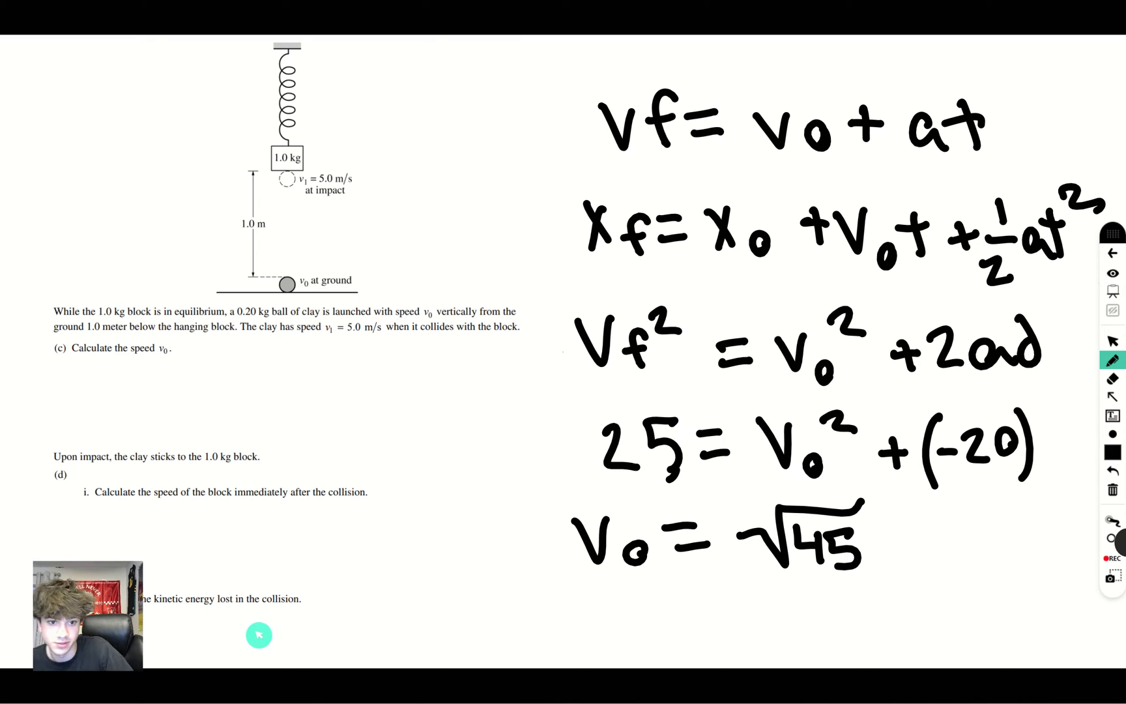
pyautogui.moveTo(257, 635); pyautogui.dragTo(251, 374)
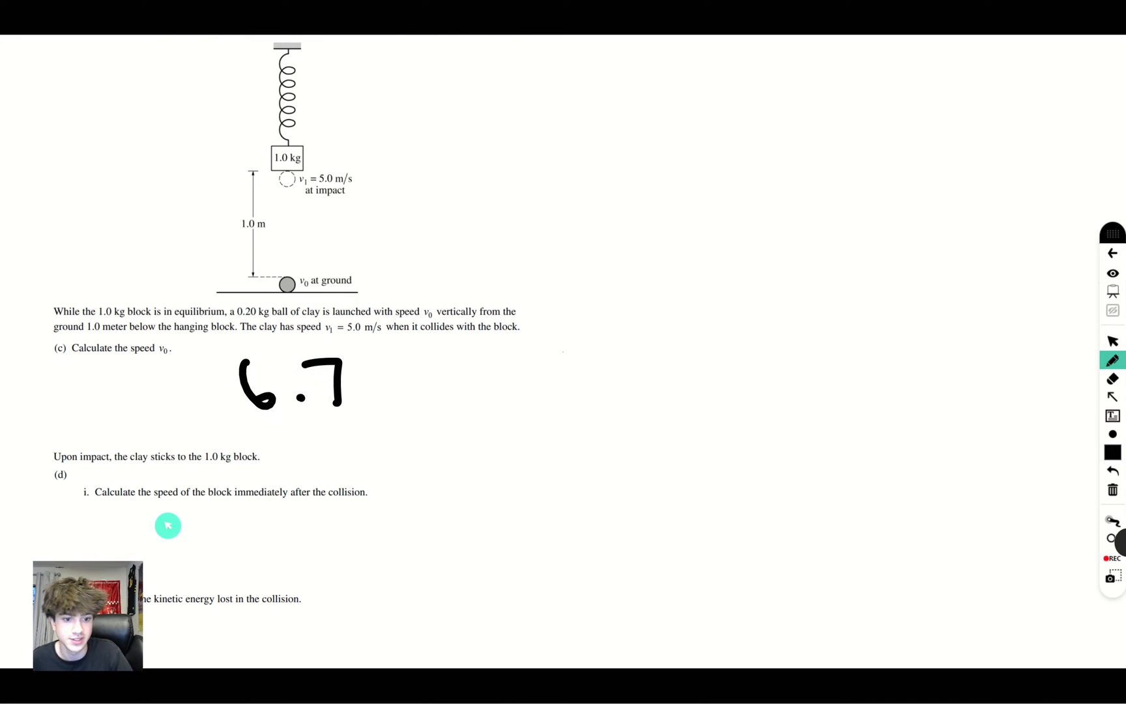
pyautogui.moveTo(116, 512)
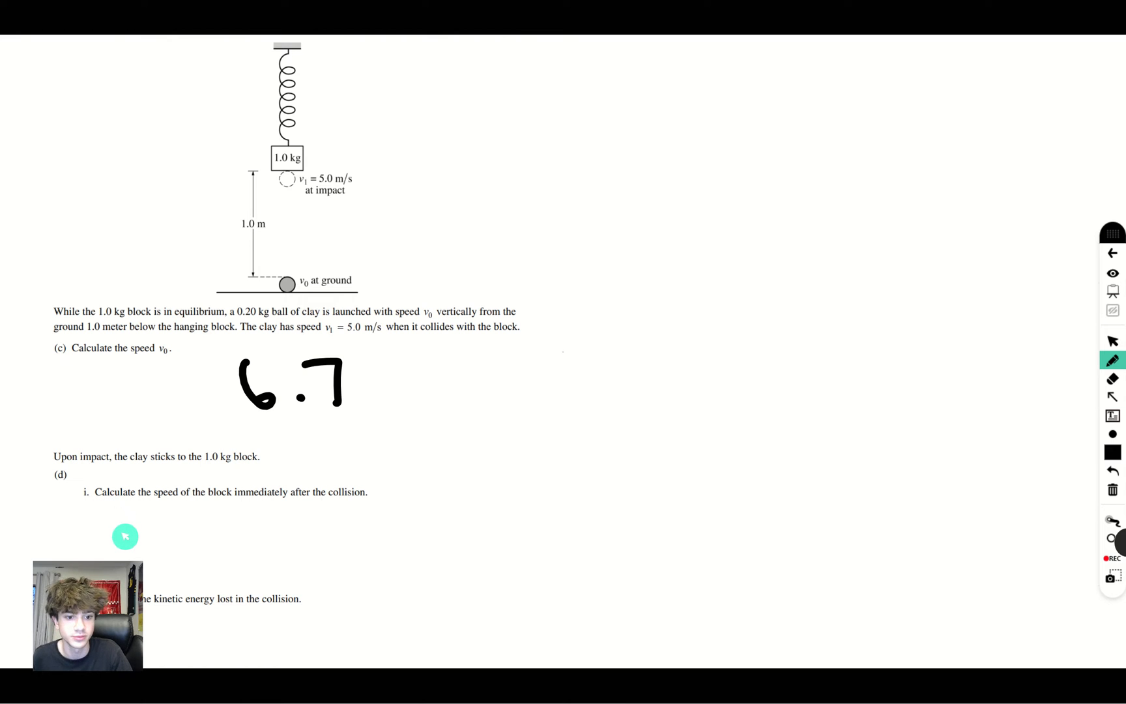
pyautogui.moveTo(134, 466)
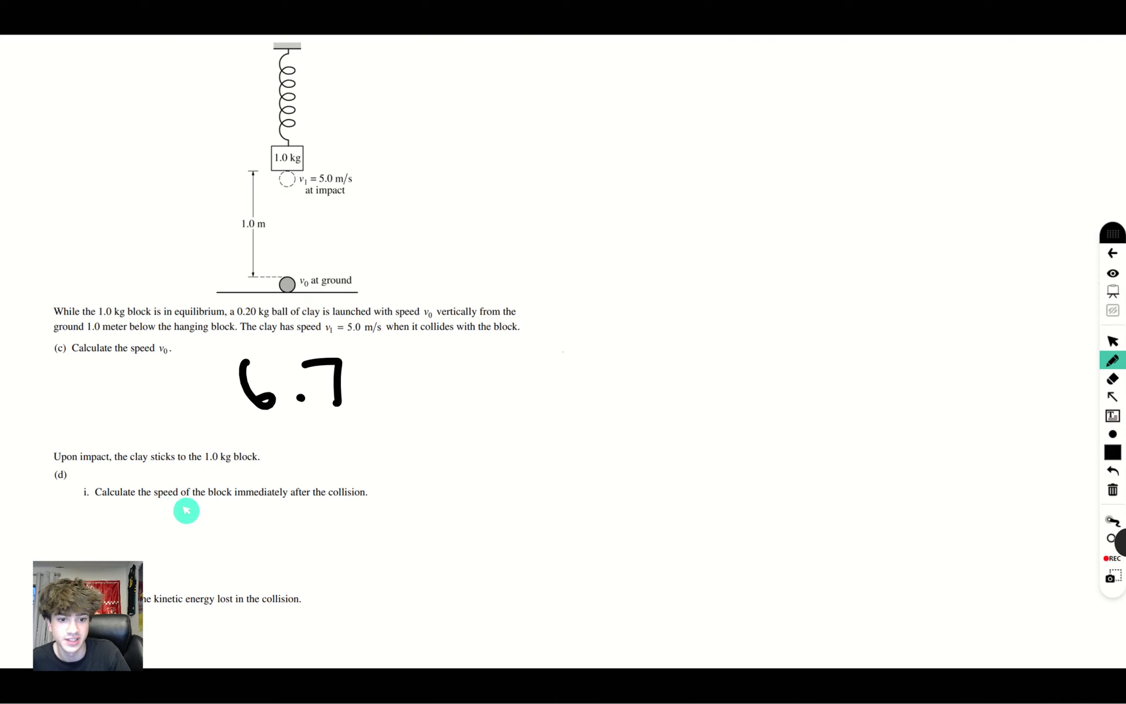
pyautogui.moveTo(344, 520)
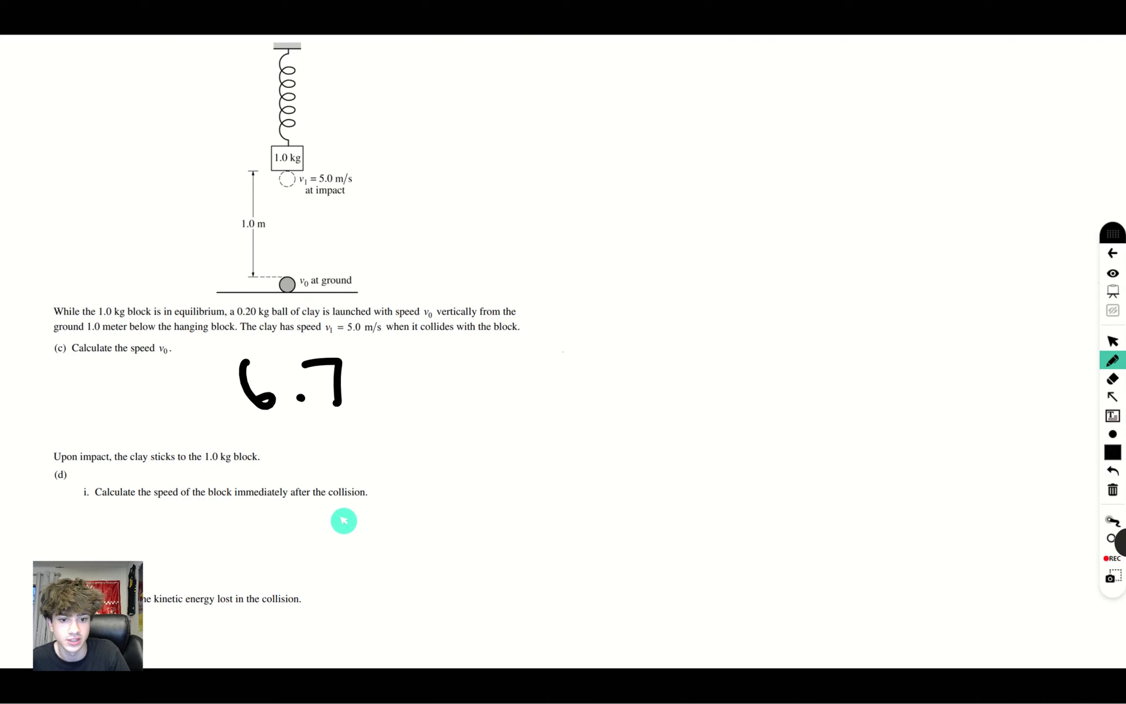
pyautogui.moveTo(290, 541)
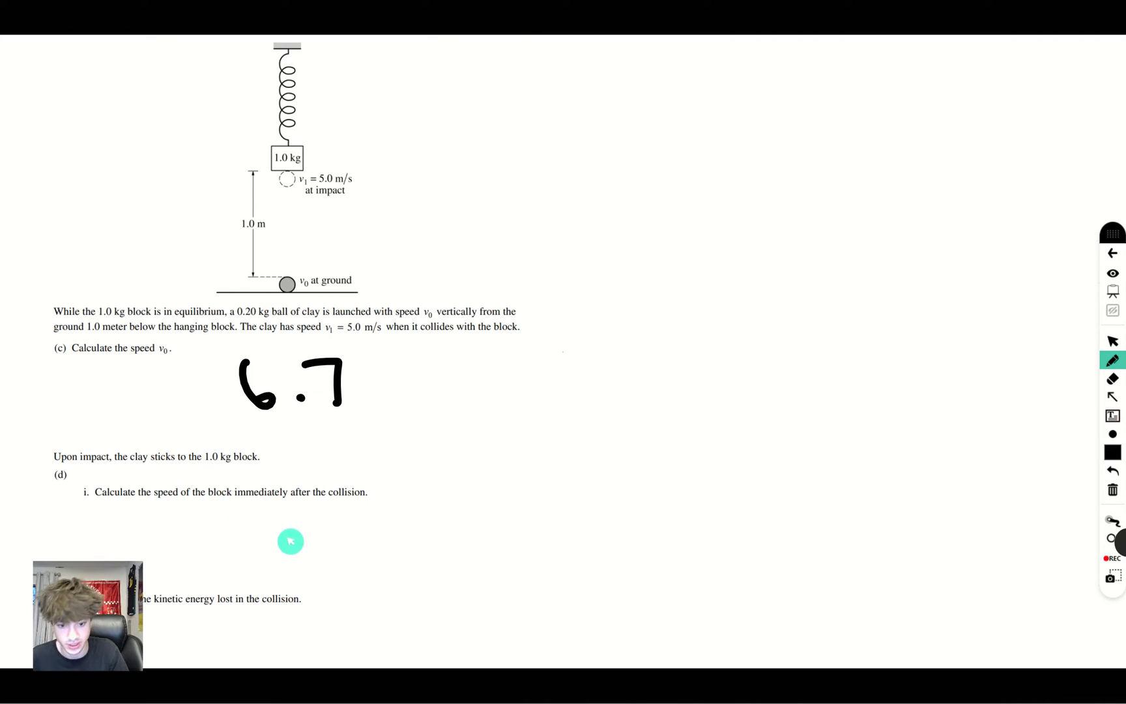
pyautogui.moveTo(276, 528)
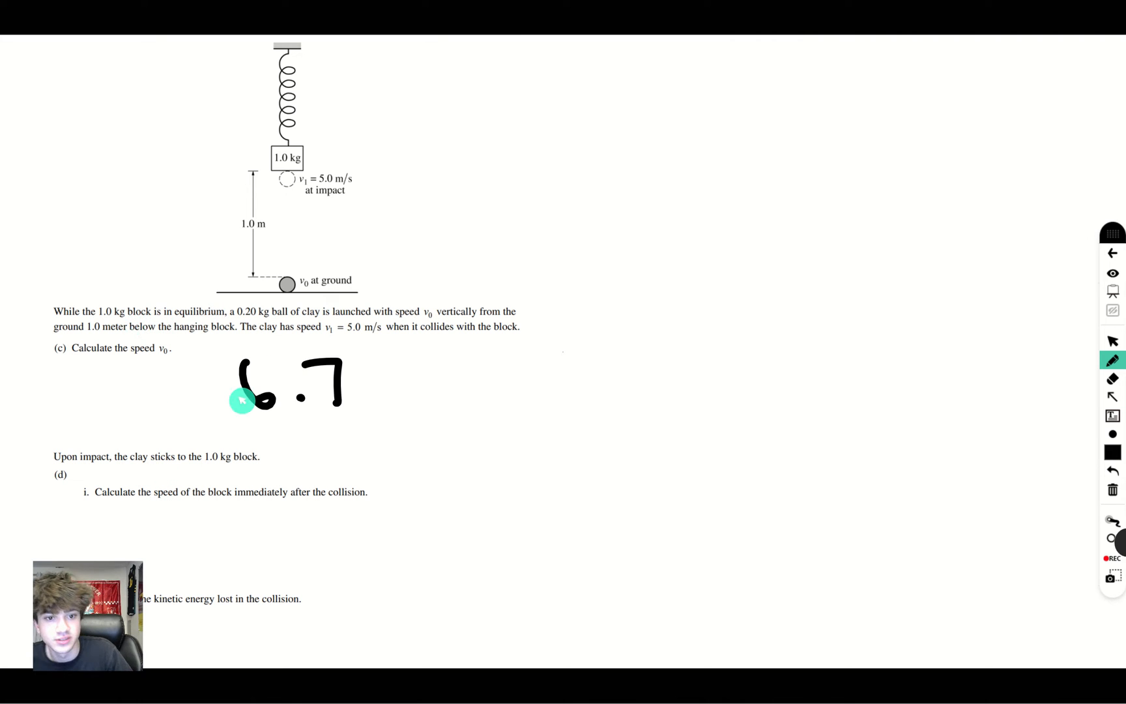
pyautogui.moveTo(203, 491)
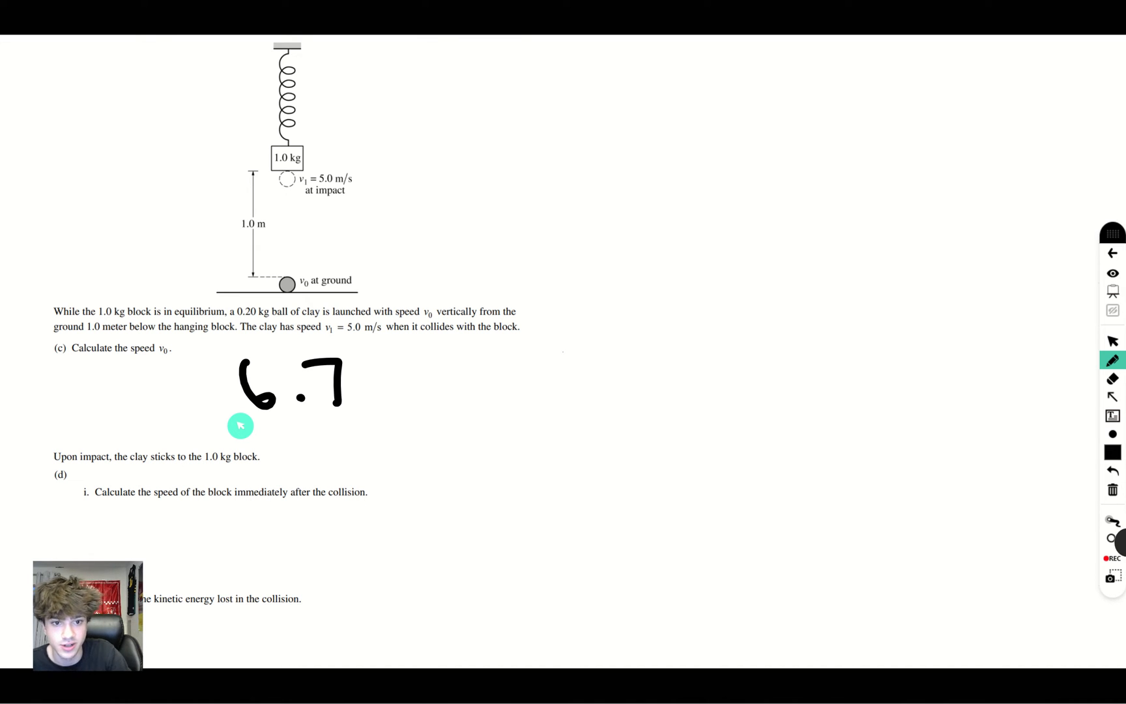
pyautogui.moveTo(646, 321)
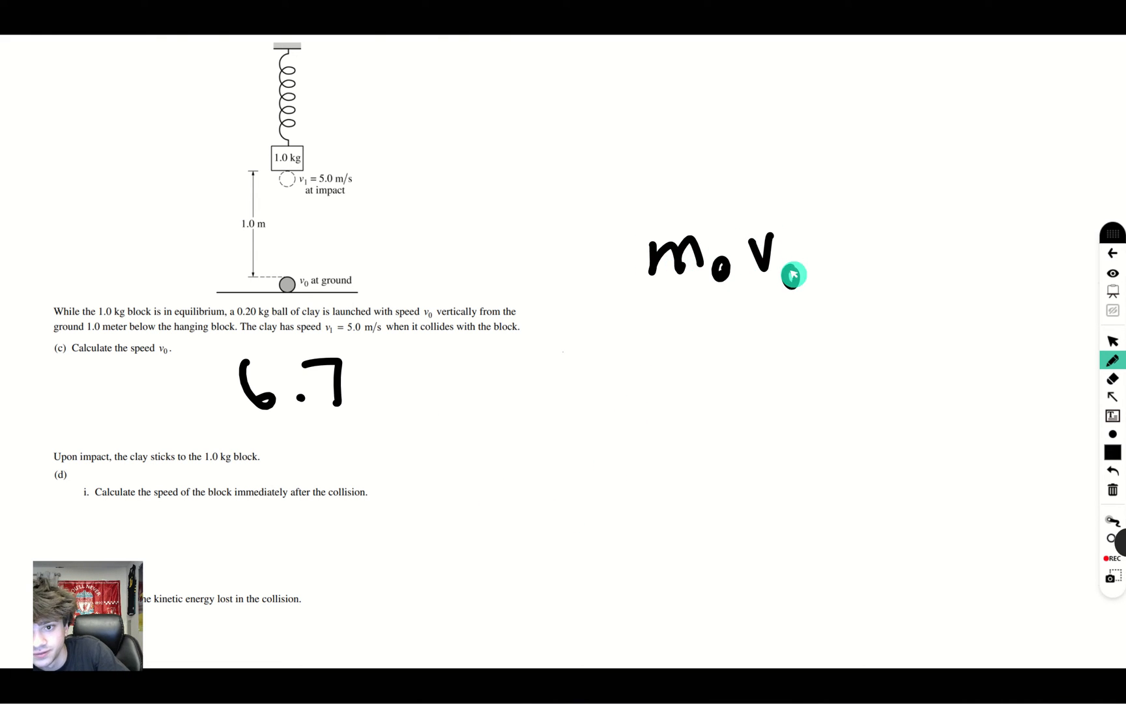
# Step: Write m0v0 = mf vf and substitute (.2)(5) = 1 = (1.2) times the final speed
pyautogui.moveTo(818, 266); pyautogui.dragTo(918, 266)
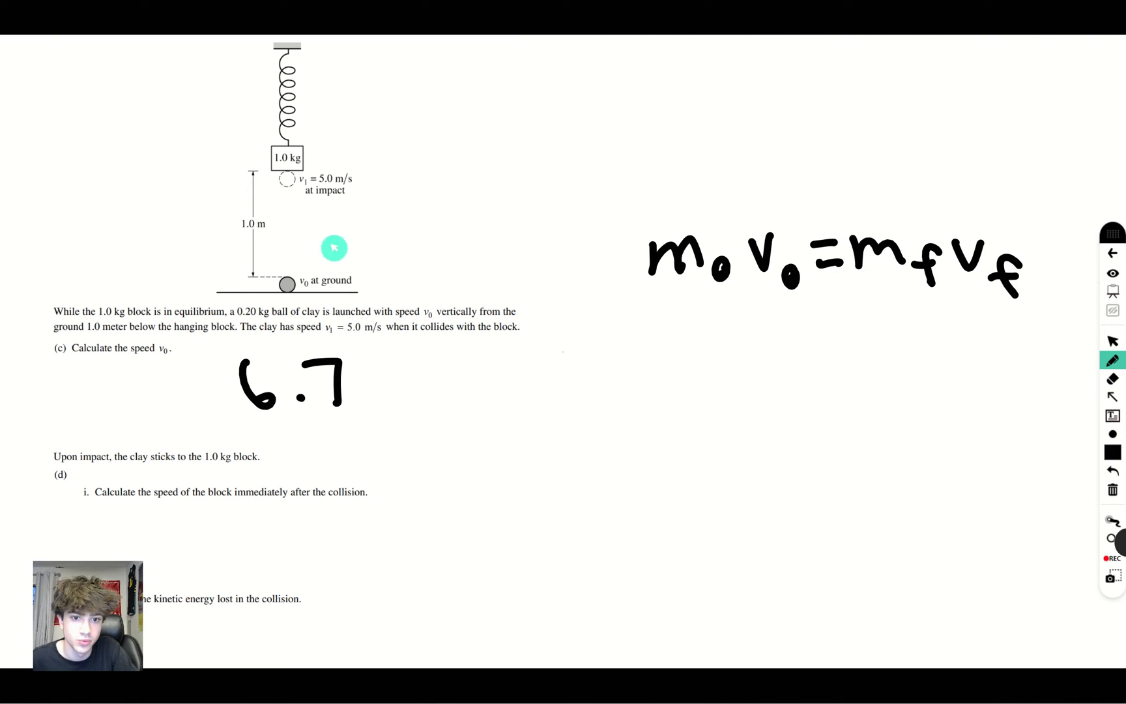
pyautogui.moveTo(400, 270)
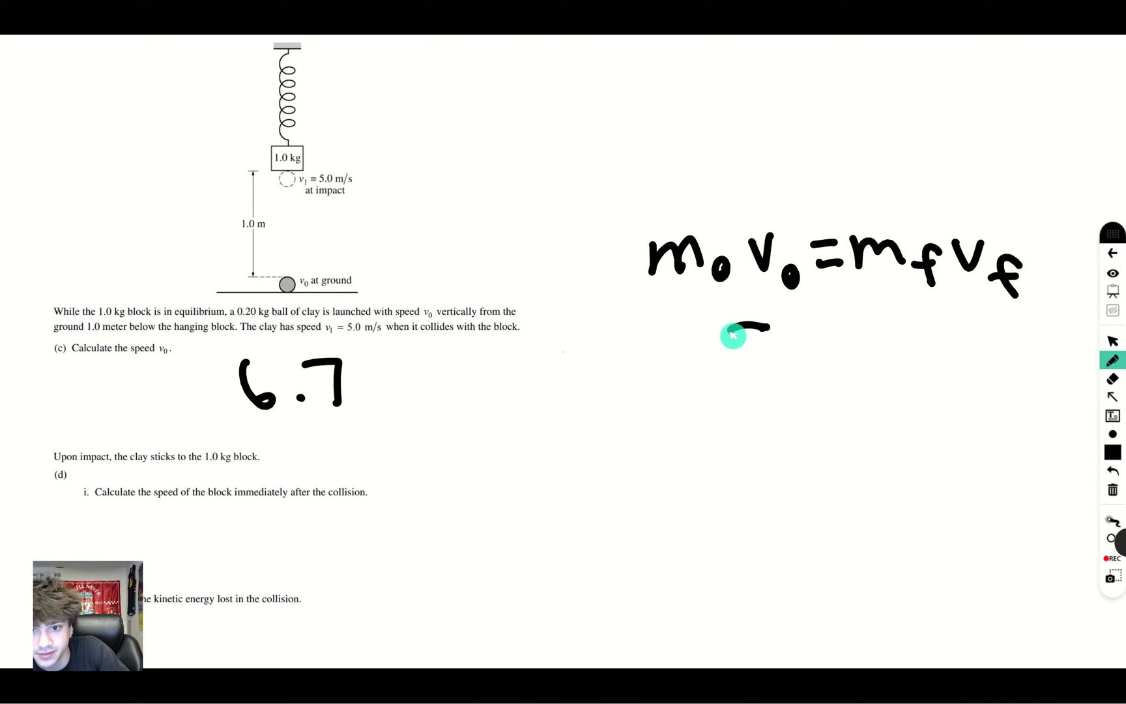
pyautogui.moveTo(746, 330); pyautogui.dragTo(747, 388)
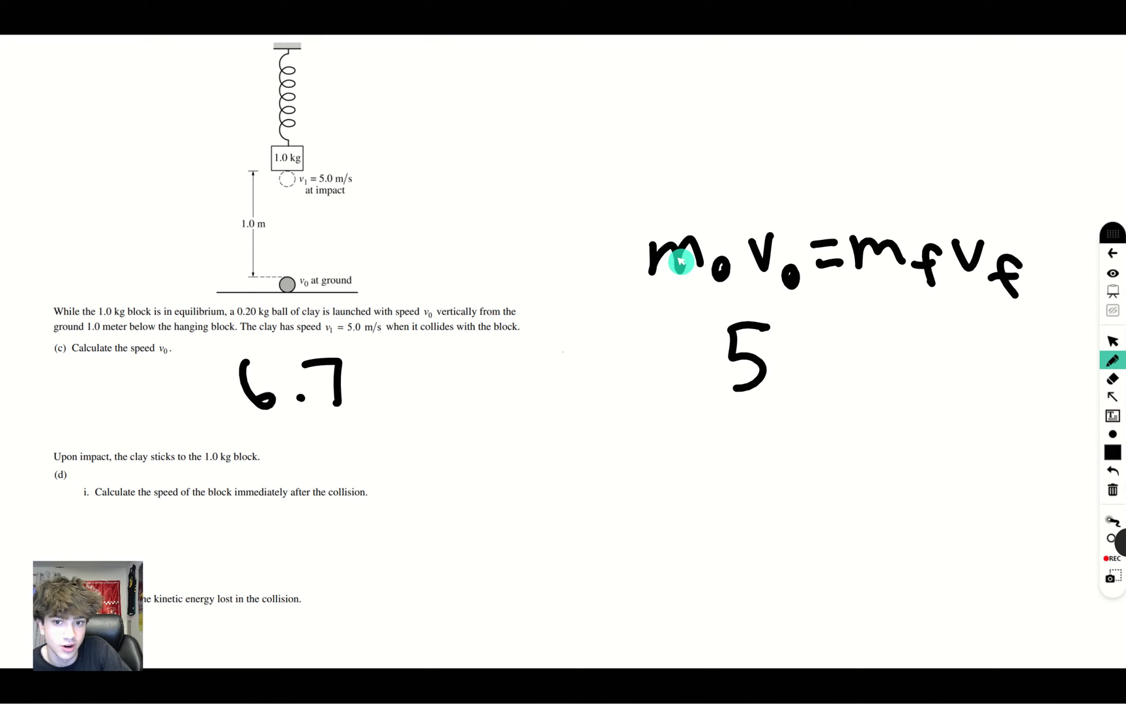
pyautogui.moveTo(681, 323)
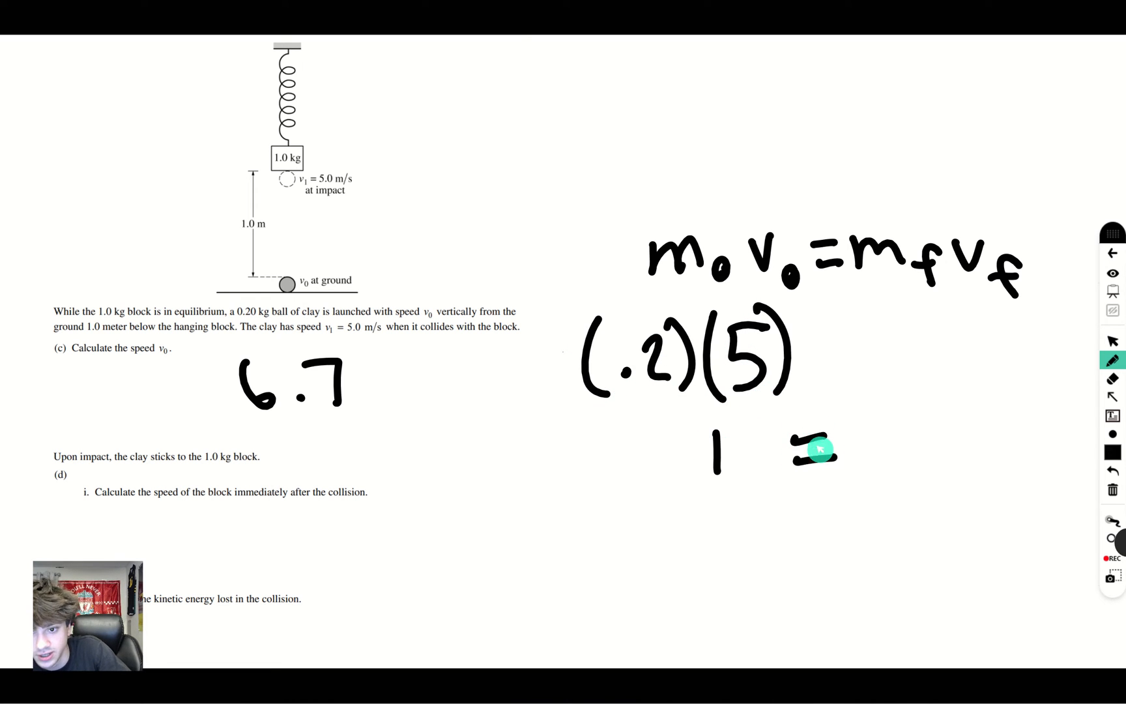
pyautogui.write('(1.2)')
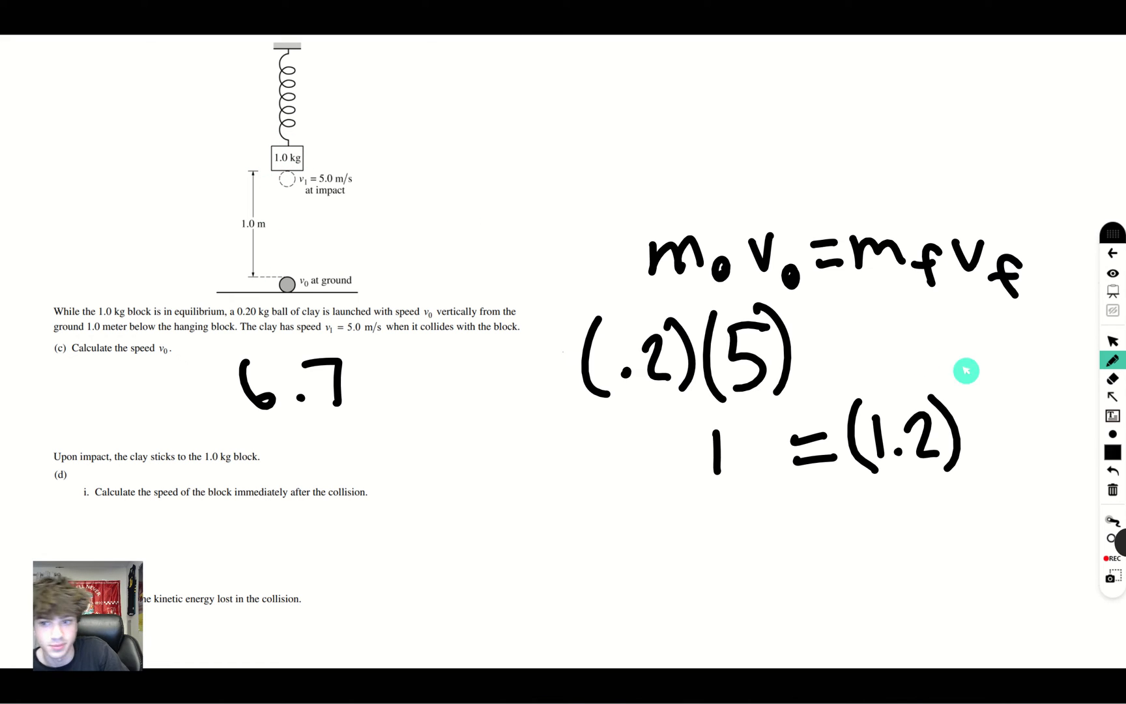
pyautogui.moveTo(970, 419)
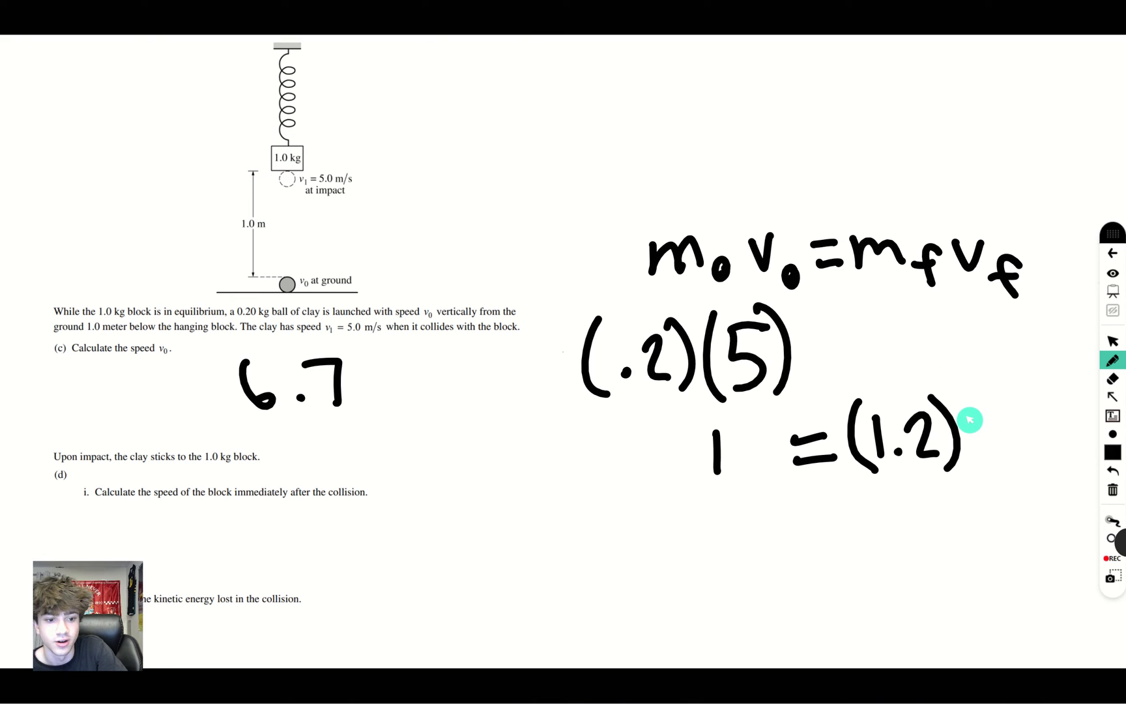
pyautogui.moveTo(970, 424); pyautogui.dragTo(1033, 445)
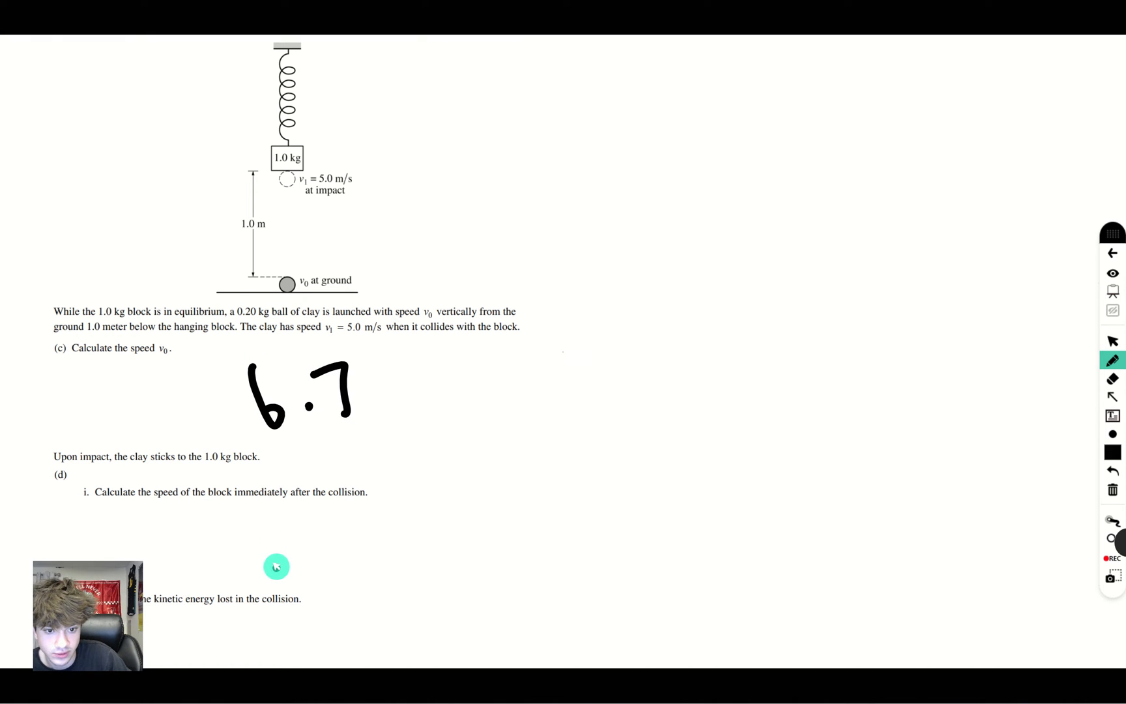
# Step: Write .63 under part (d)(i) and begin the kinetic energy loss expression
pyautogui.moveTo(276, 546); pyautogui.dragTo(377, 546)
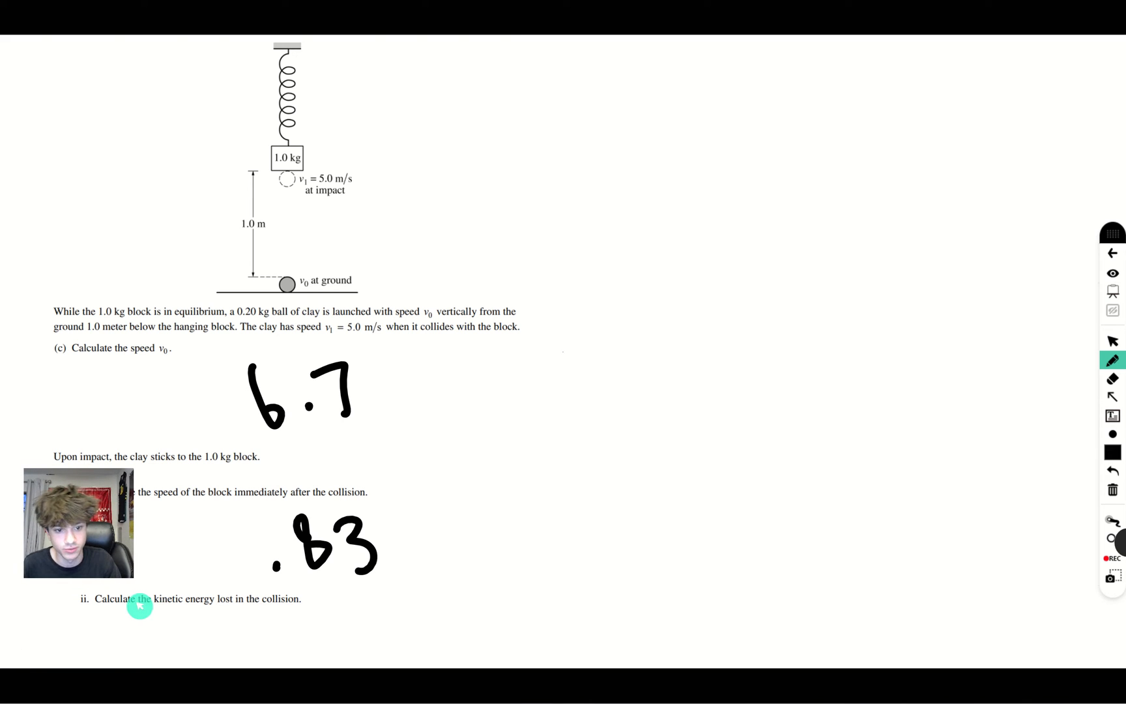
pyautogui.moveTo(206, 615)
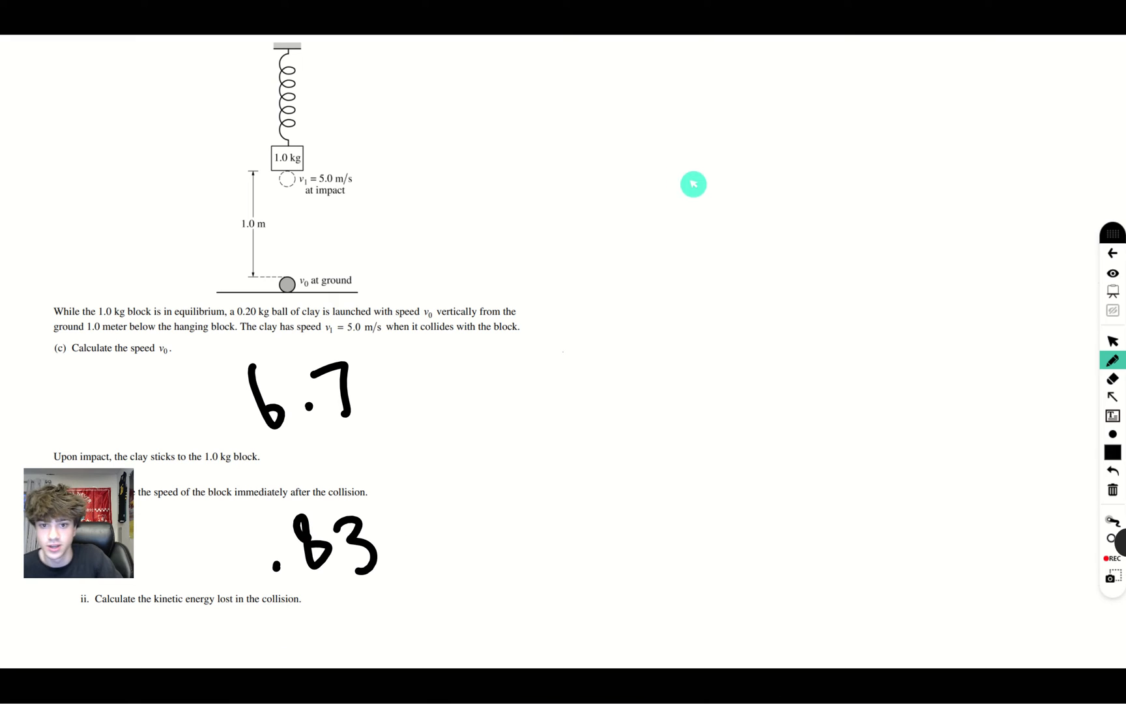
pyautogui.moveTo(586, 148)
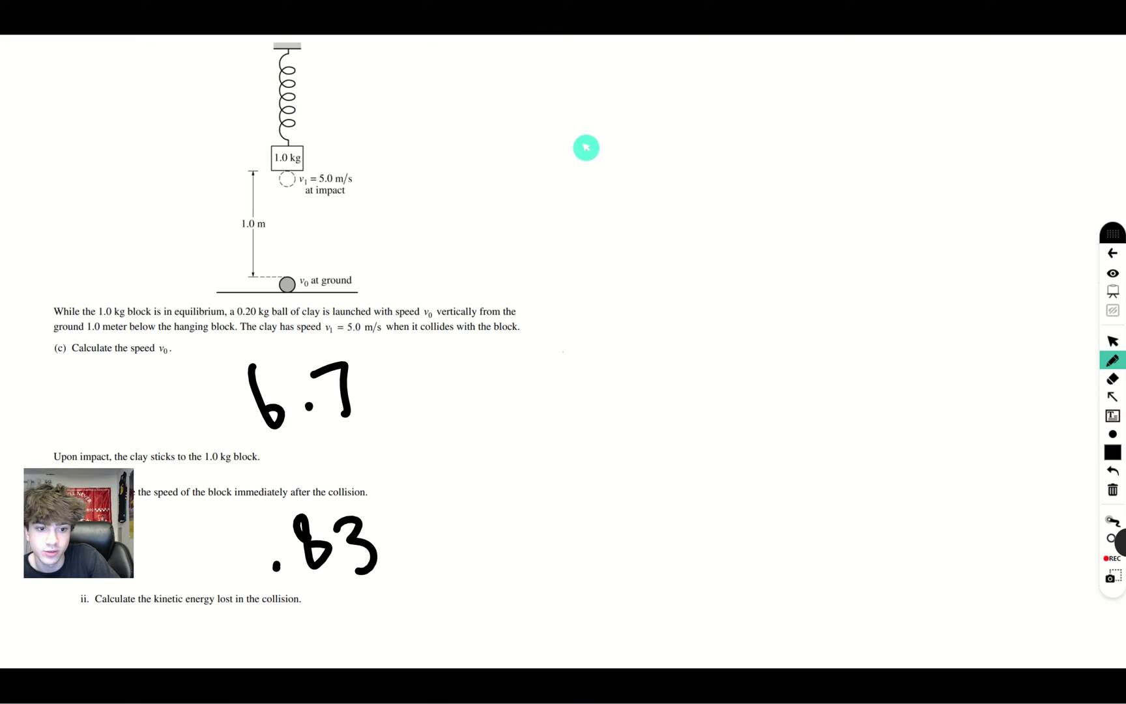
pyautogui.moveTo(567, 123); pyautogui.dragTo(581, 222)
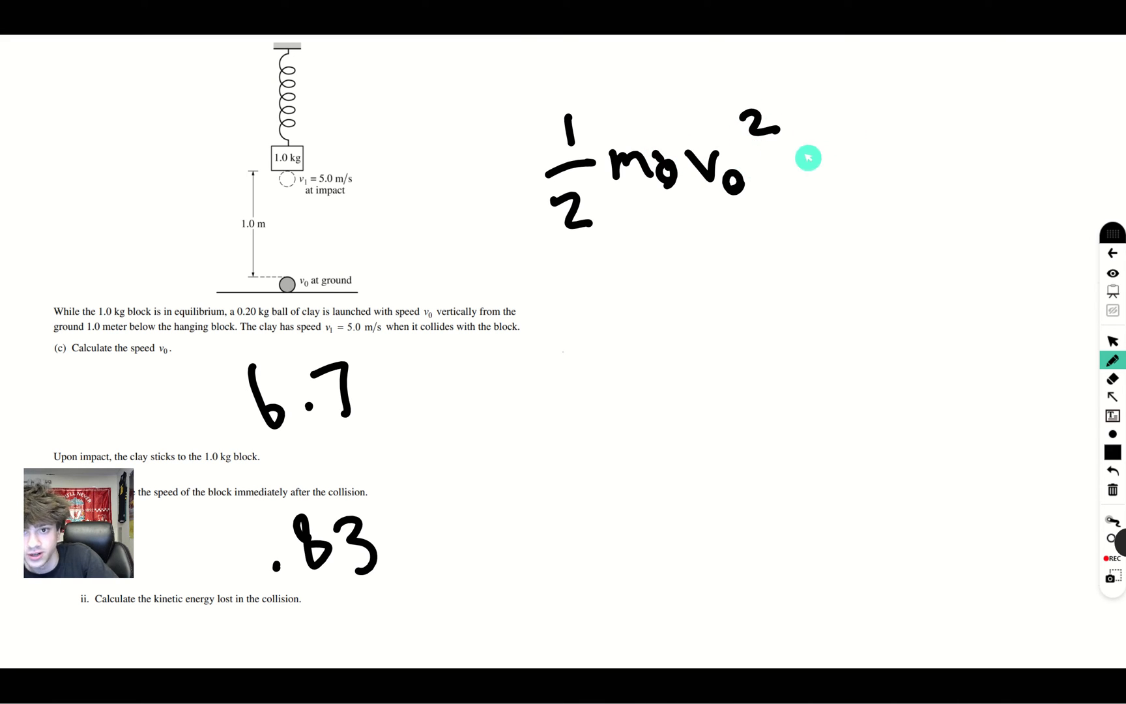
# Step: Substitute values into the KE loss expression: ½(.2)(25) − ½(1.2)(.83)²
pyautogui.moveTo(811, 157); pyautogui.dragTo(883, 208)
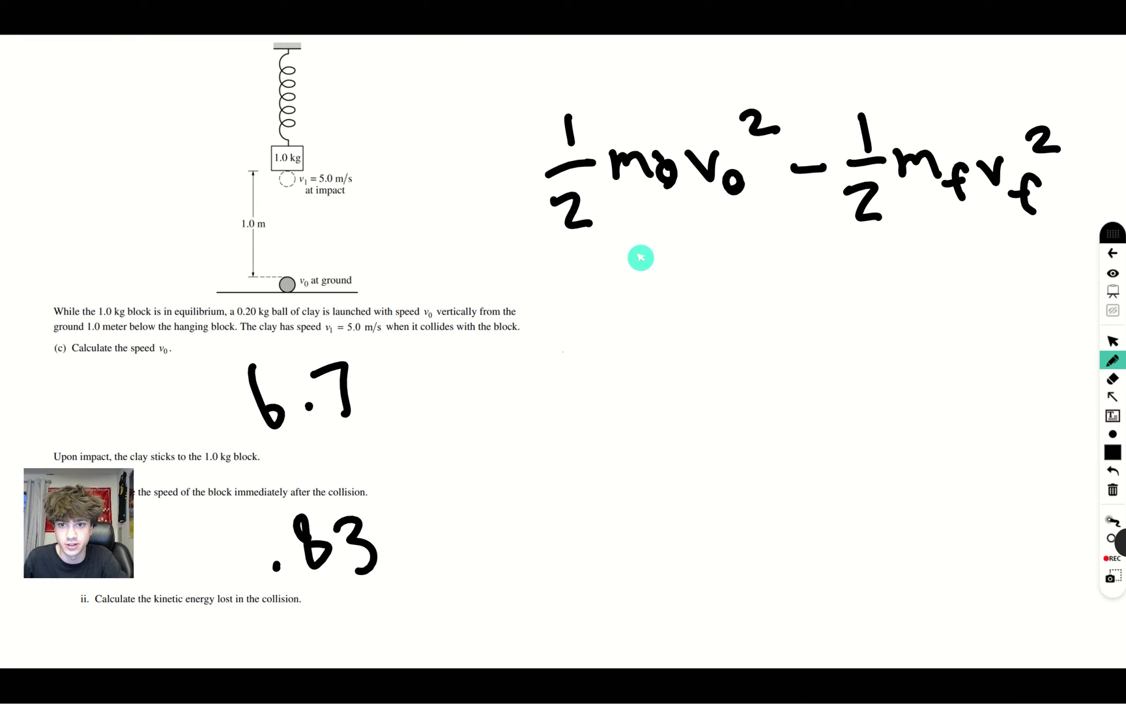
pyautogui.moveTo(794, 237)
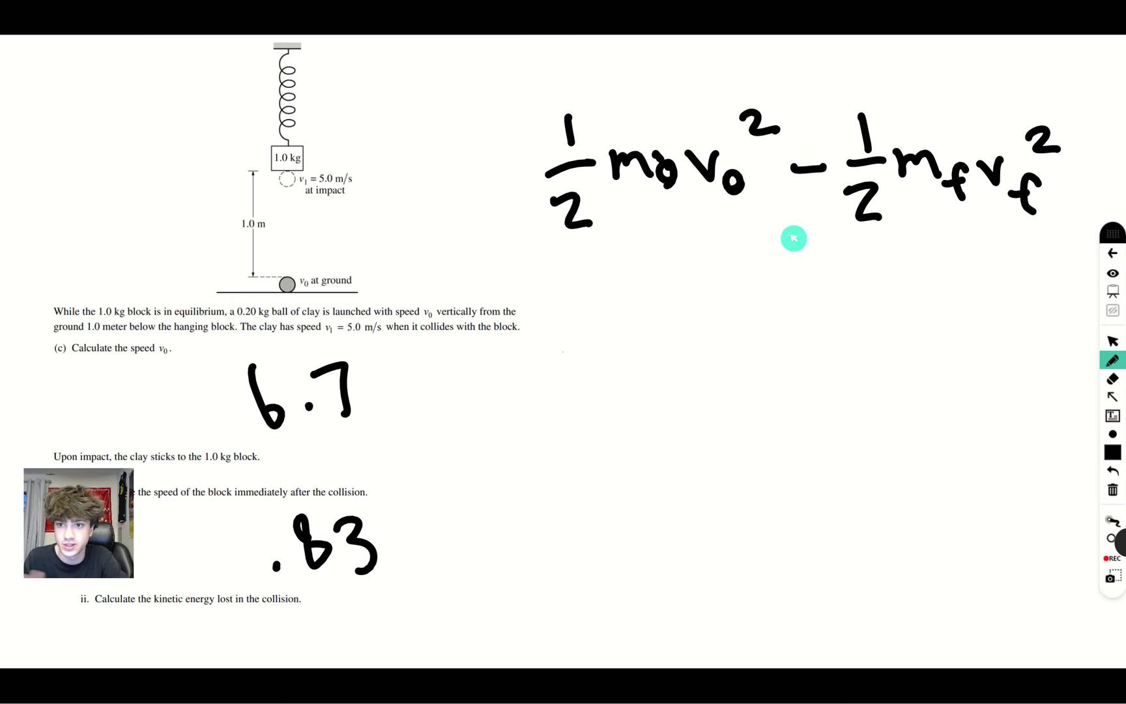
pyautogui.moveTo(854, 209)
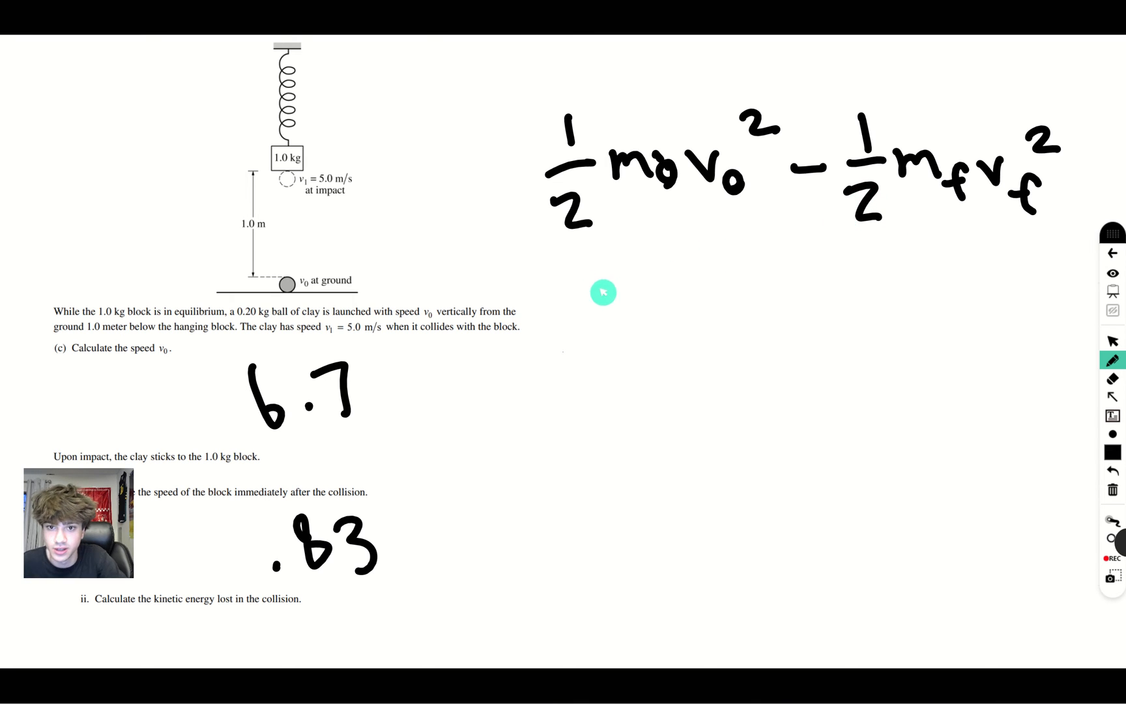
pyautogui.moveTo(631, 174)
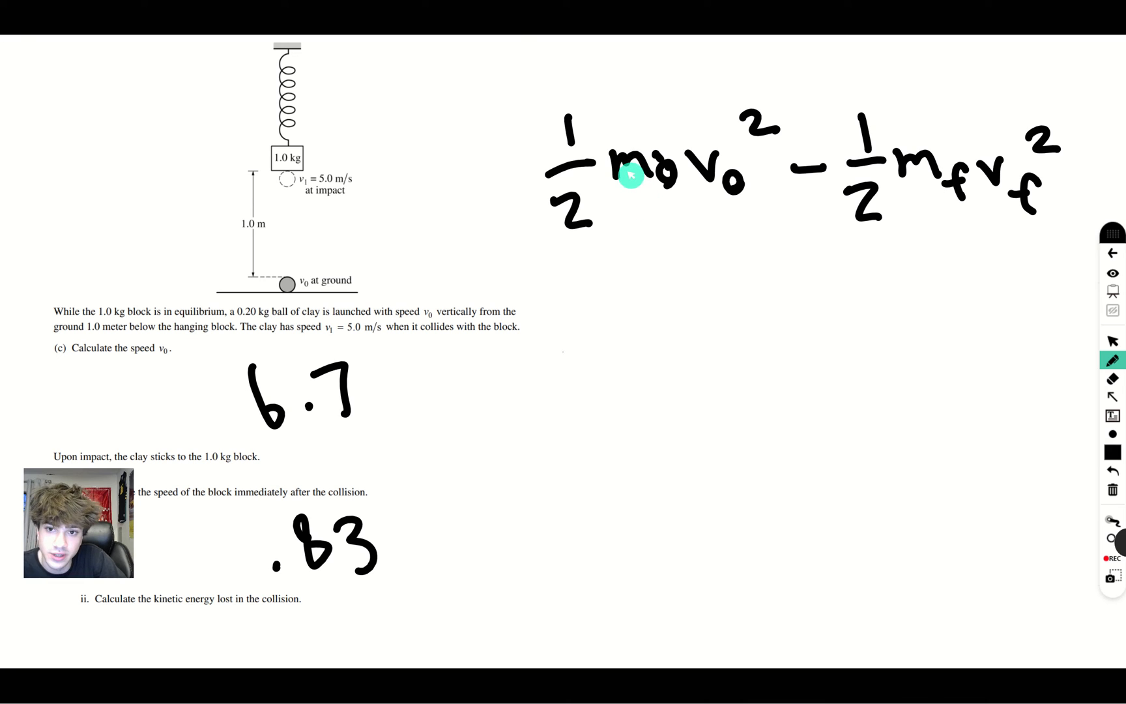
pyautogui.moveTo(642, 370)
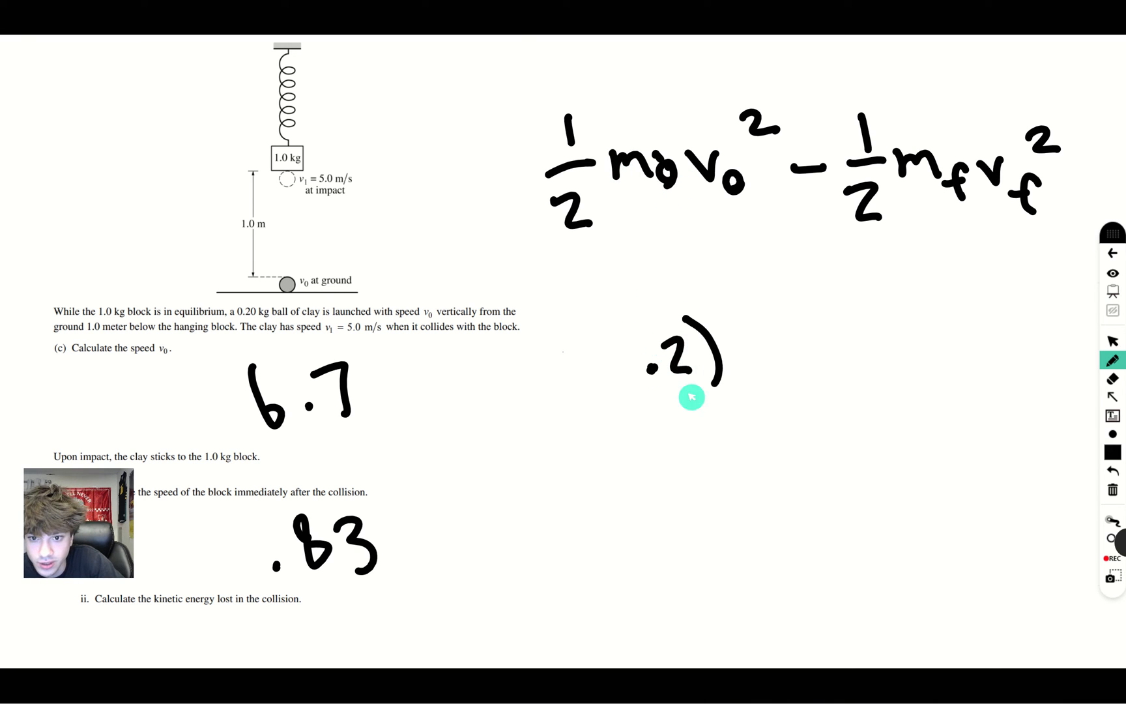
pyautogui.moveTo(624, 330); pyautogui.dragTo(643, 391)
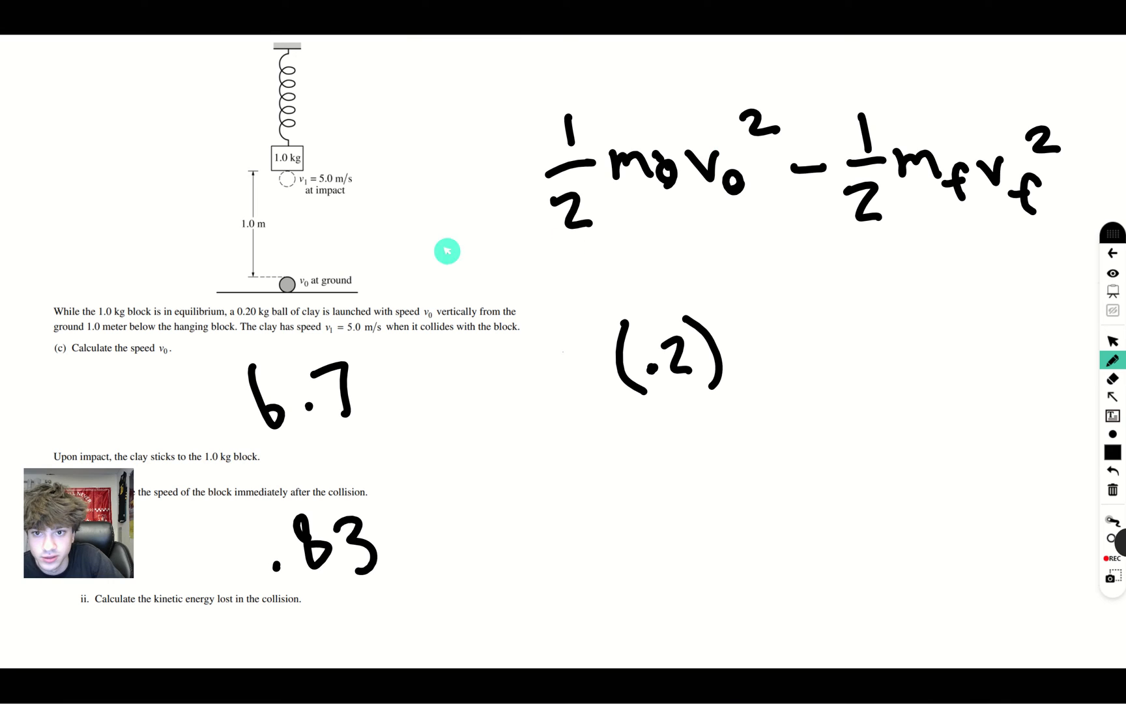
pyautogui.moveTo(741, 309); pyautogui.dragTo(749, 385)
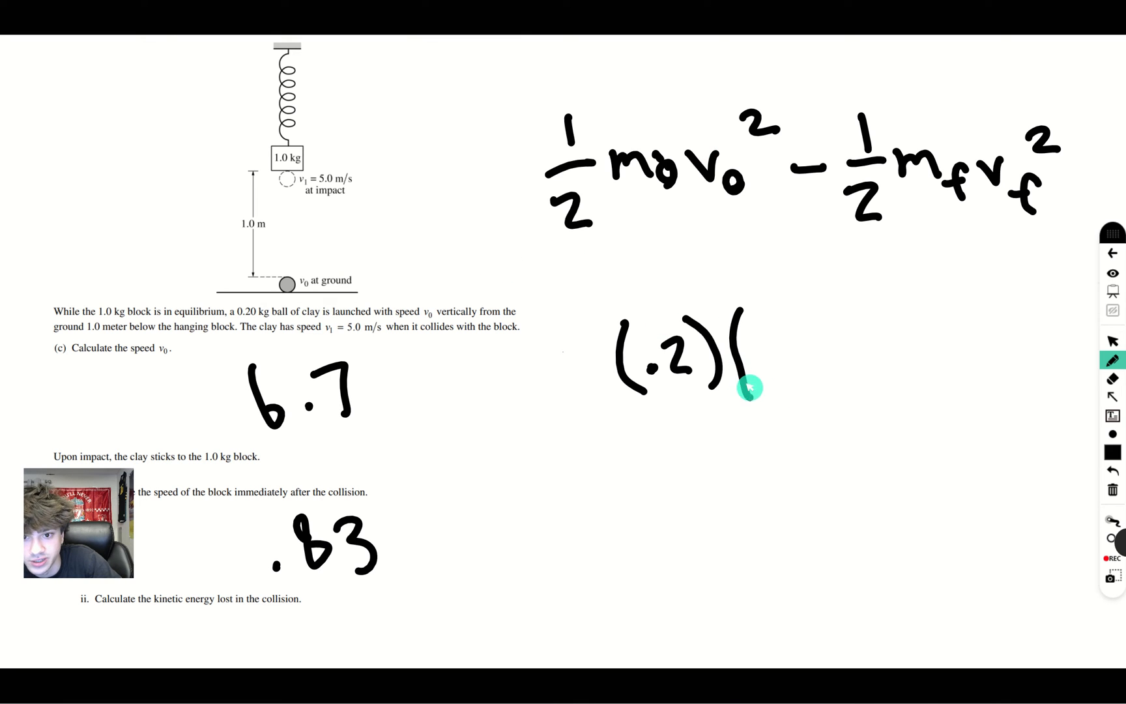
pyautogui.moveTo(747, 388); pyautogui.dragTo(772, 338)
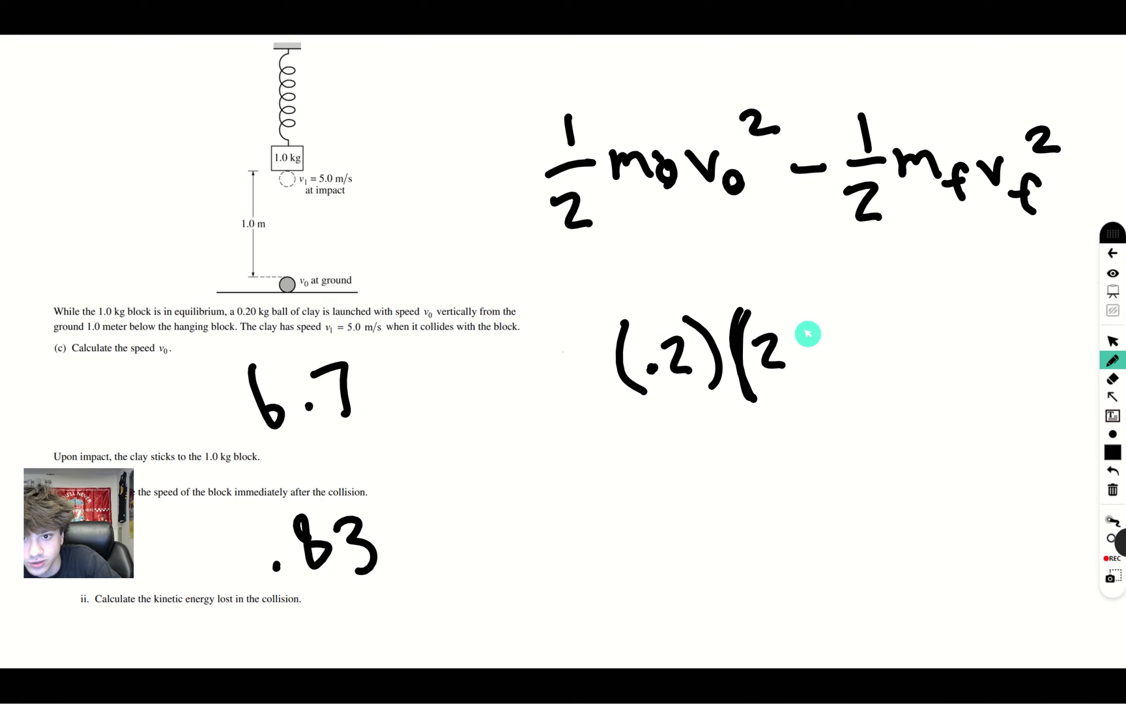
pyautogui.write('5)-1/2(')
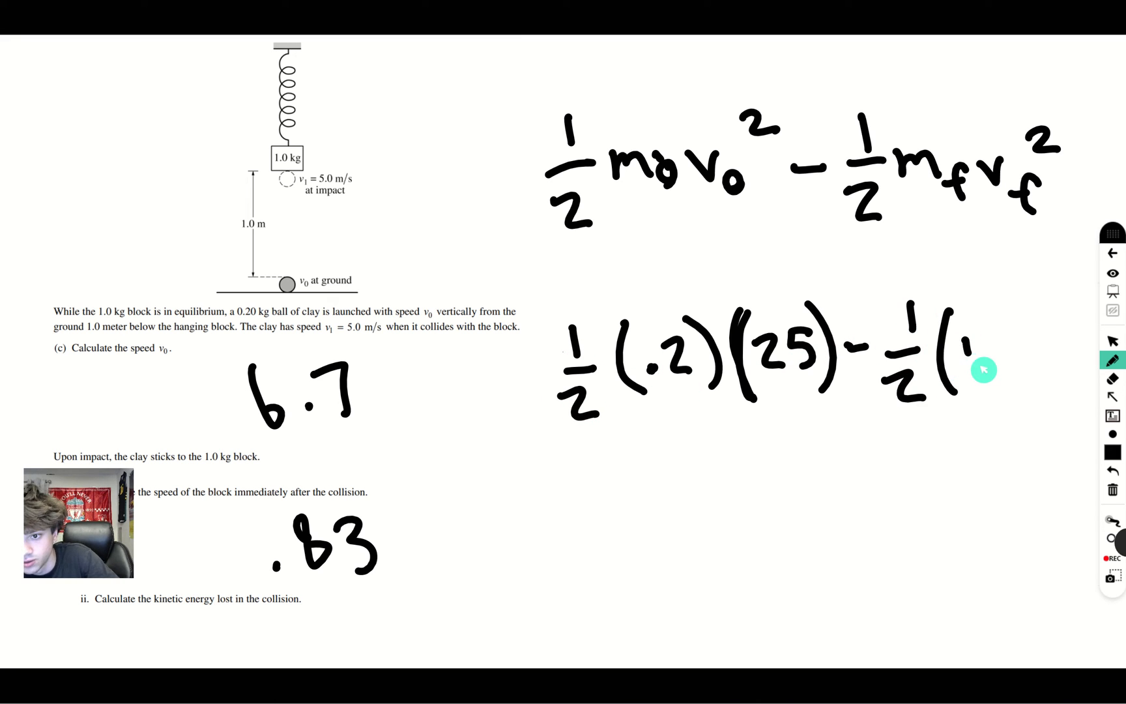
pyautogui.write('1.2)(')
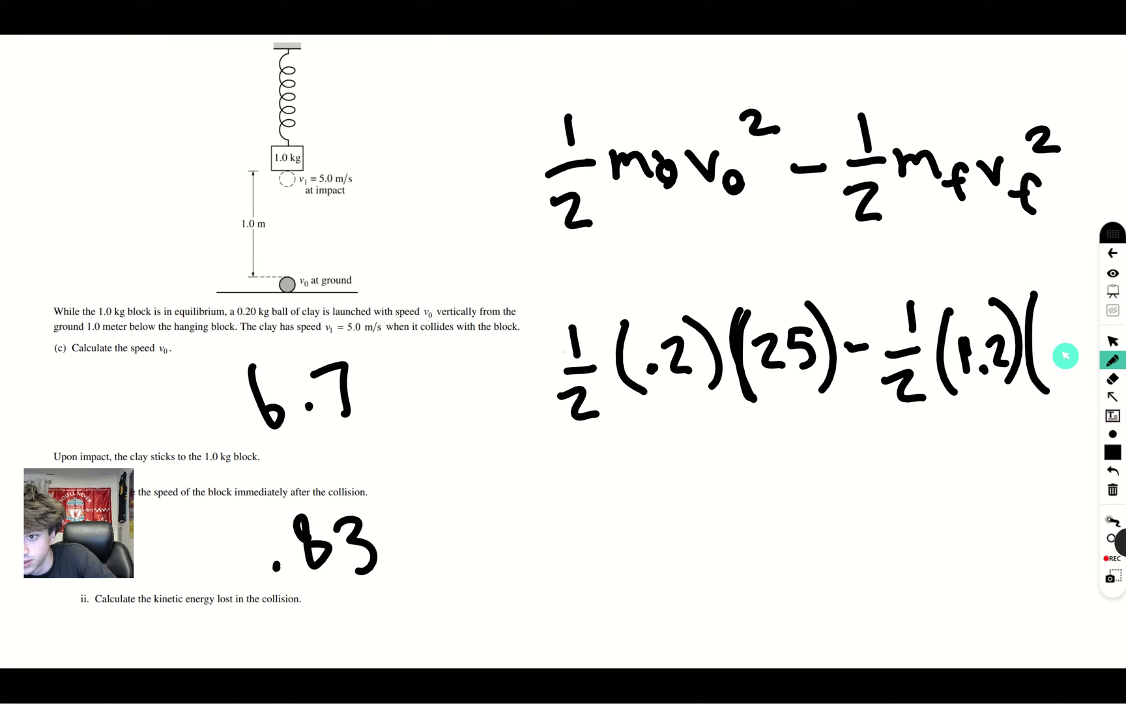
pyautogui.moveTo(996, 279)
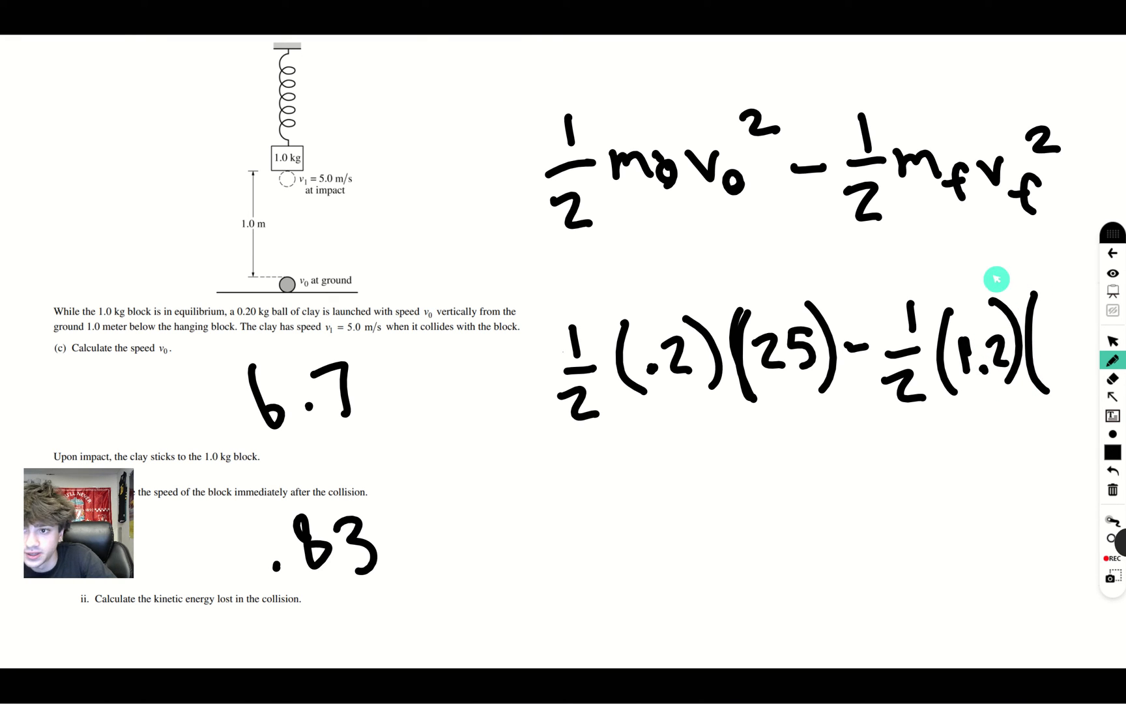
pyautogui.moveTo(544, 516)
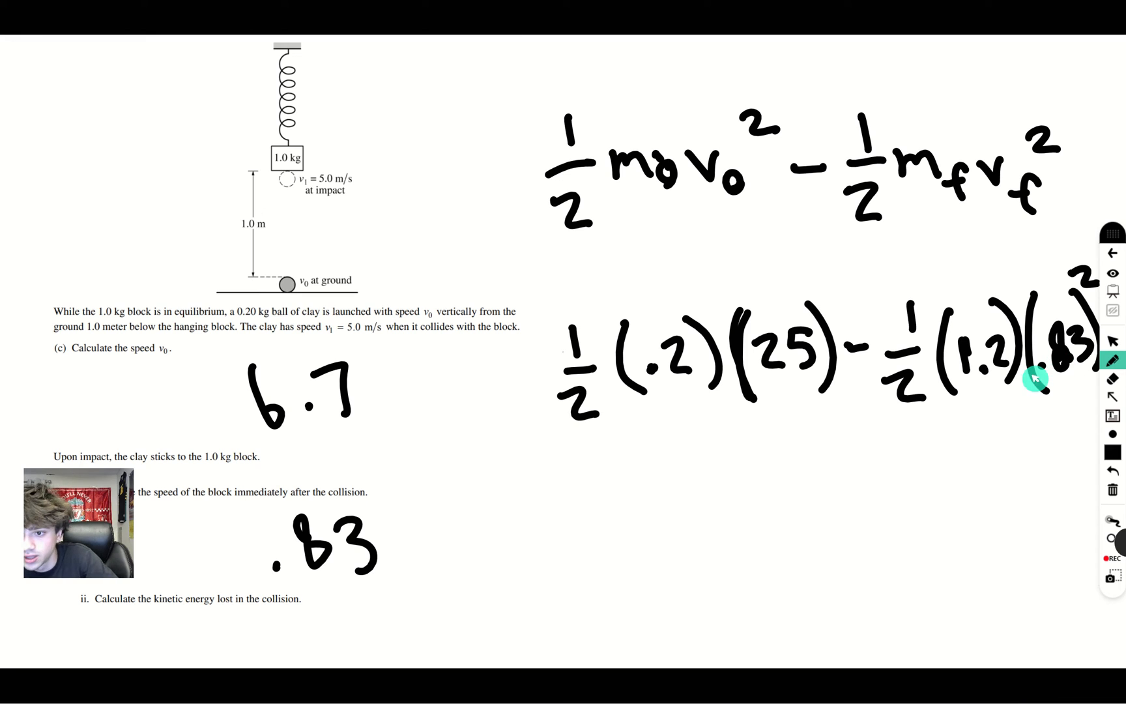
pyautogui.moveTo(895, 417)
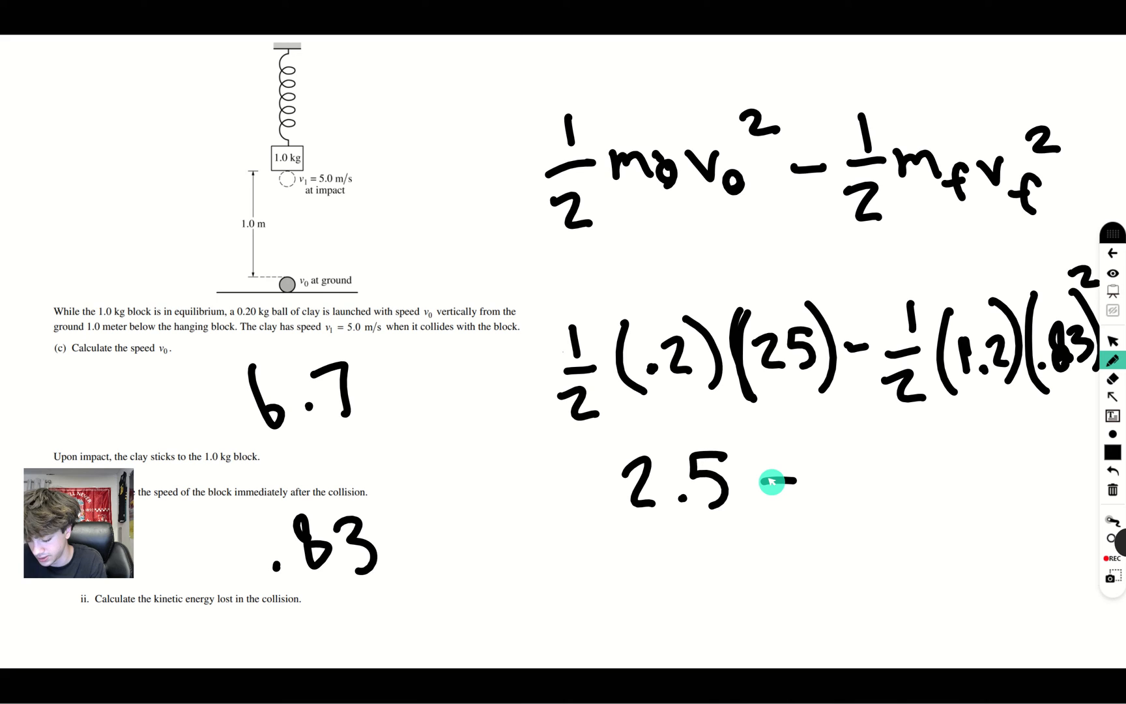
# Step: Reduce the expression to 2.5 − .413 and record 2.1 as the kinetic energy lost
pyautogui.write('-.413')
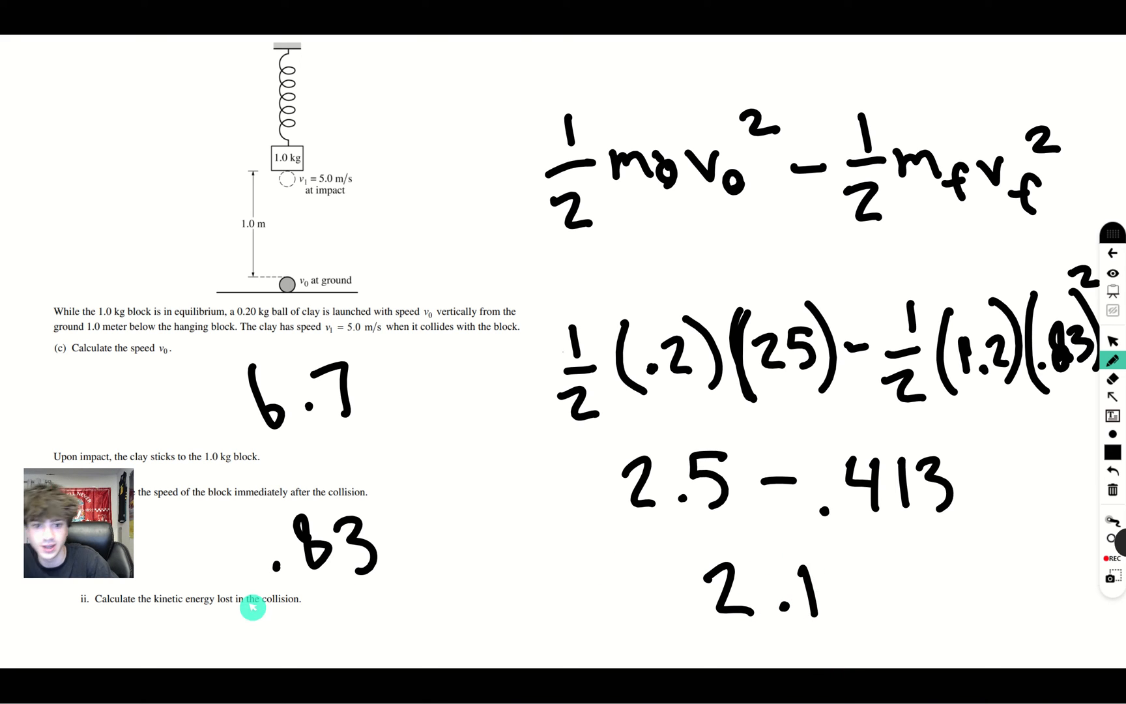
pyautogui.moveTo(444, 614)
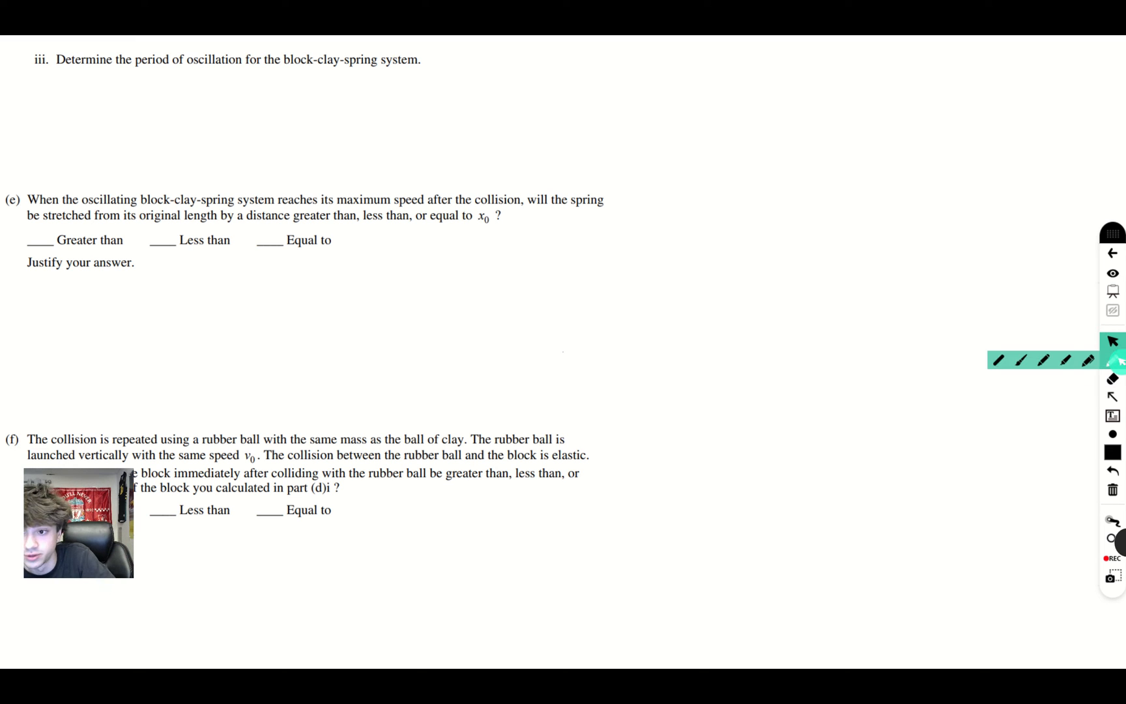
# Step: Write T = 2π√(m/k) with 1.2 over 50 and box the period answer .97 s
pyautogui.click(1111, 359)
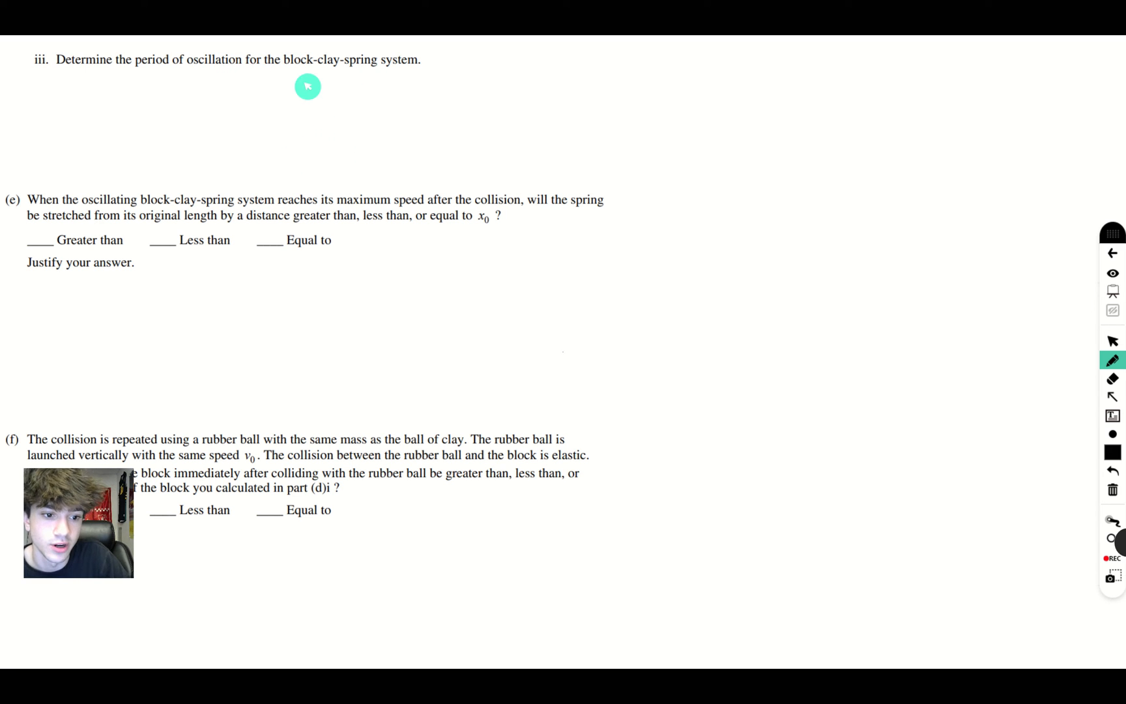
pyautogui.moveTo(331, 105)
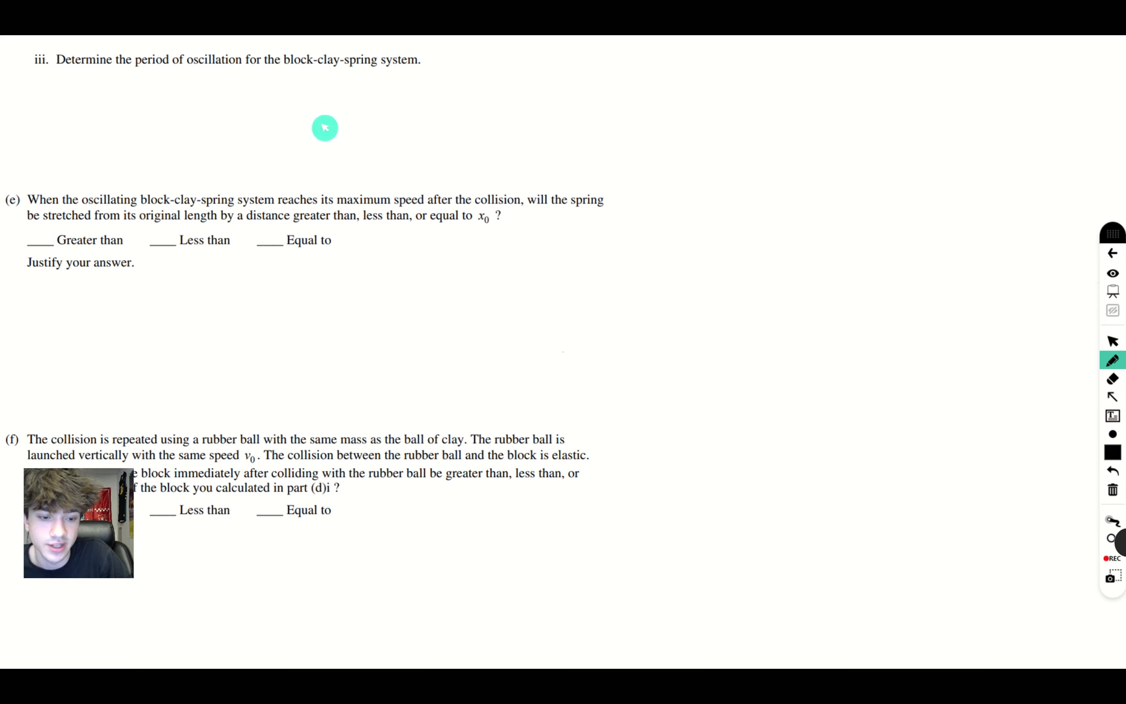
pyautogui.moveTo(309, 137); pyautogui.dragTo(380, 115)
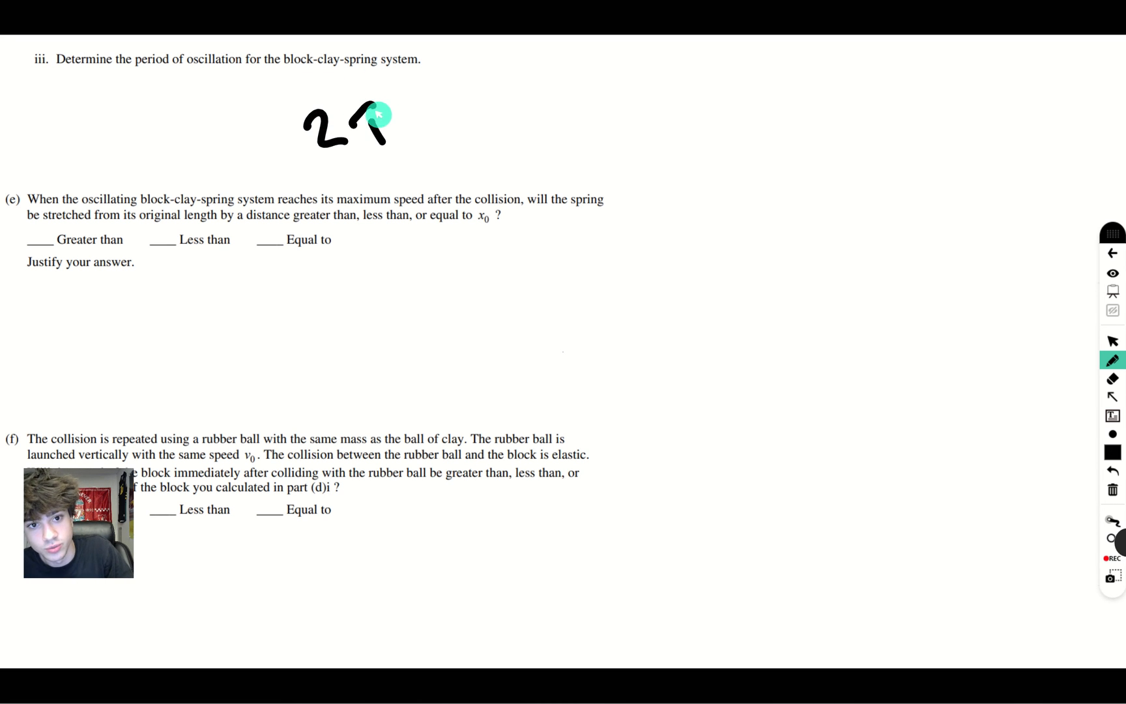
pyautogui.moveTo(374, 129); pyautogui.dragTo(488, 121)
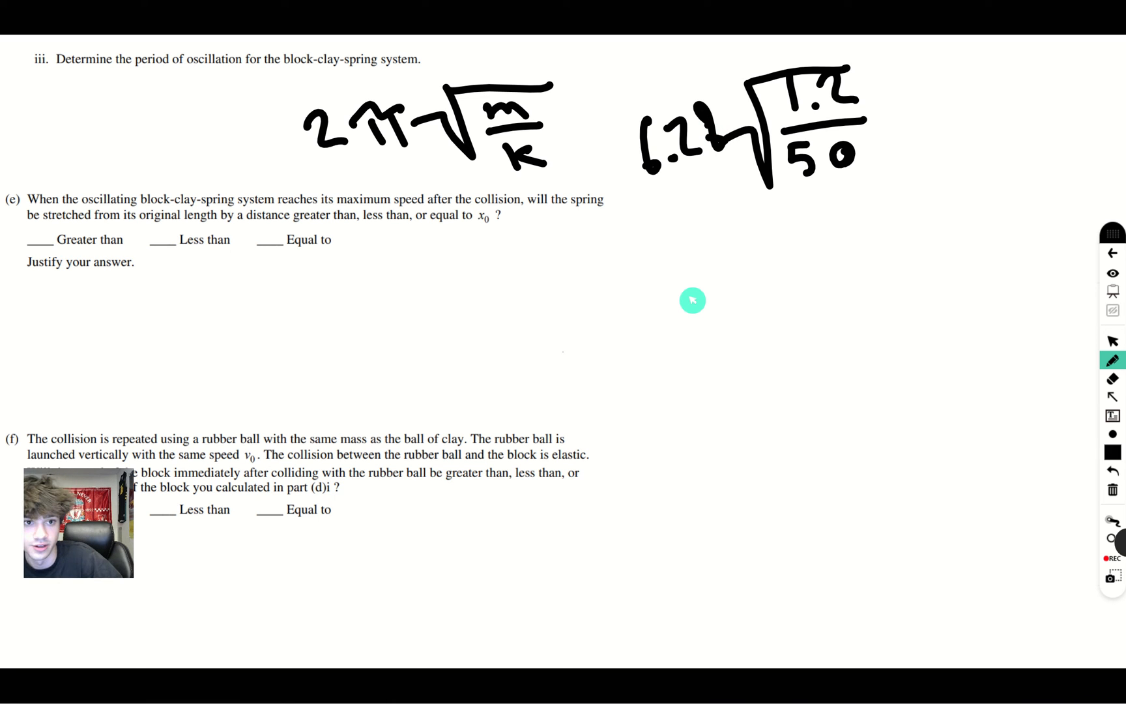
pyautogui.moveTo(694, 301); pyautogui.dragTo(789, 287)
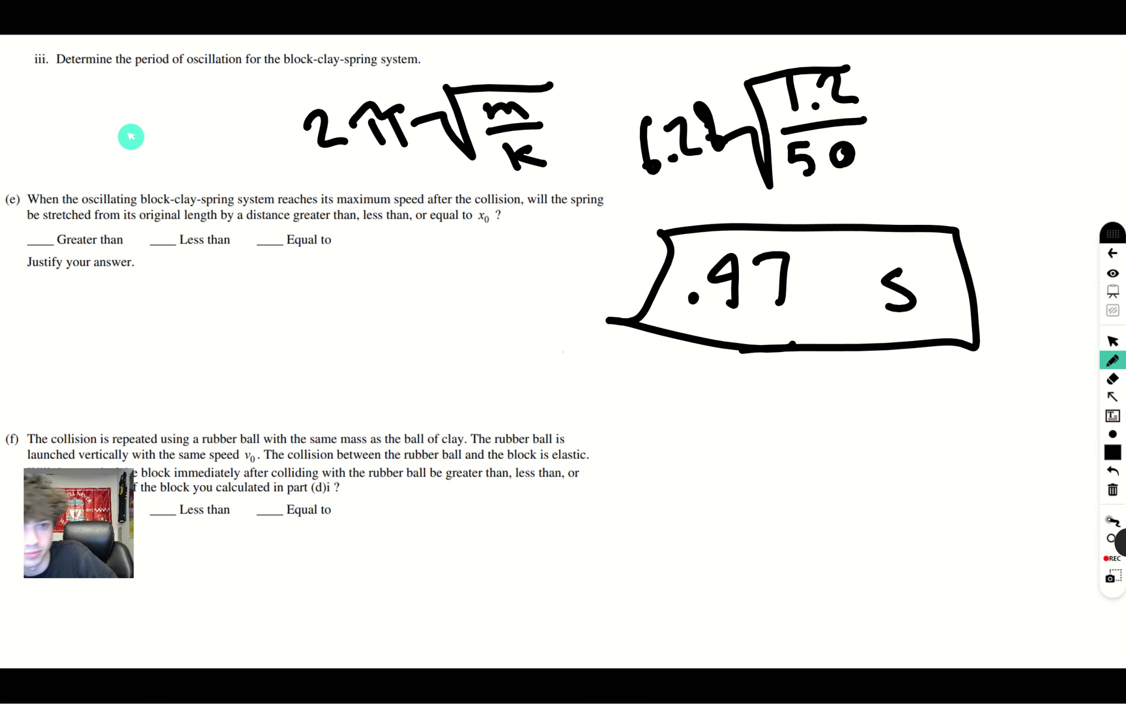
pyautogui.moveTo(91, 103)
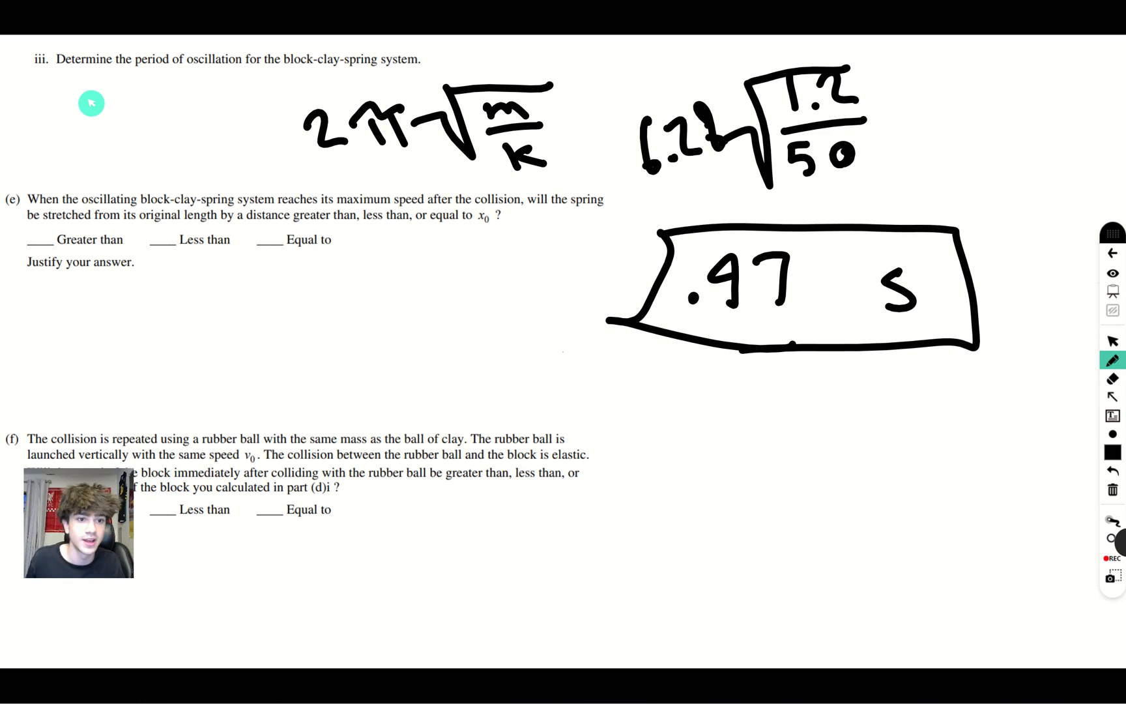
pyautogui.moveTo(108, 364)
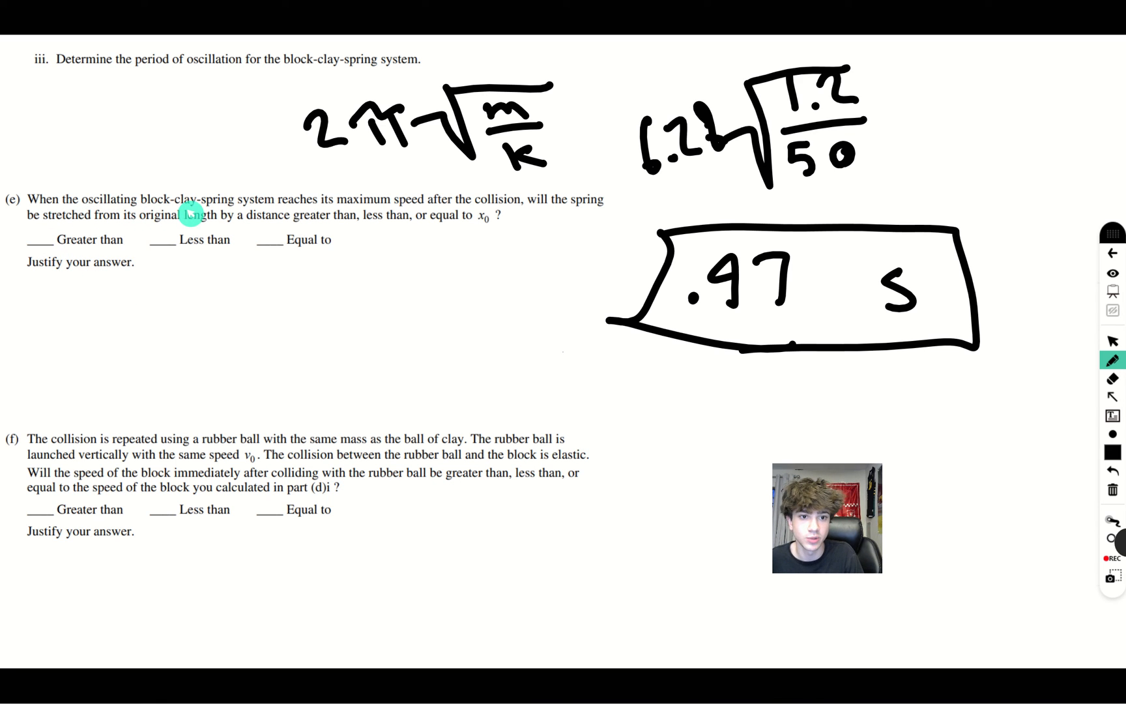
pyautogui.moveTo(504, 202)
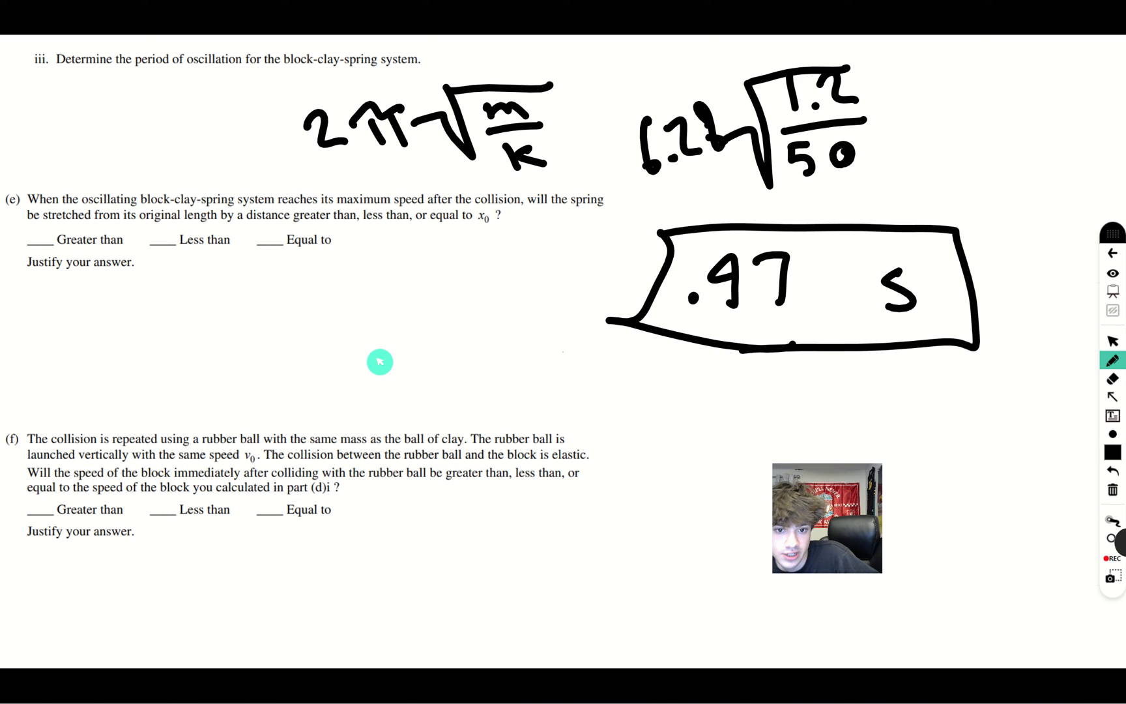
# Step: Sketch the spring-block alone and the stretched spring with clay, then check Greater than for (e)
pyautogui.moveTo(370, 329); pyautogui.dragTo(434, 366)
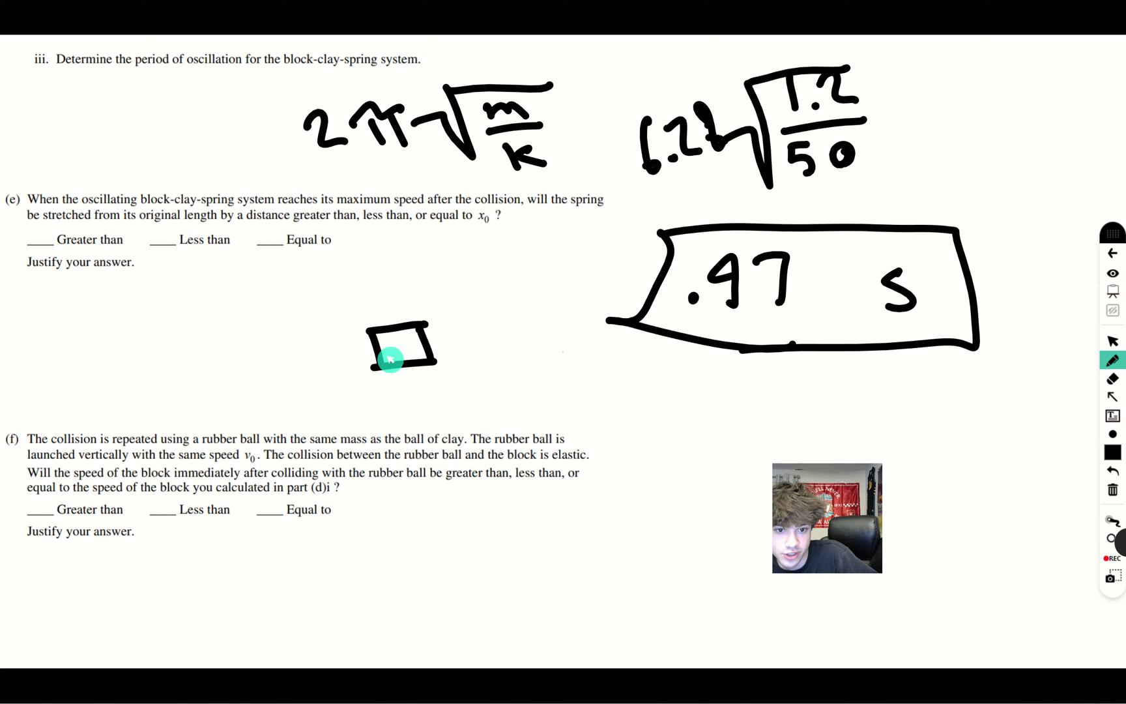
pyautogui.moveTo(376, 316); pyautogui.dragTo(376, 251)
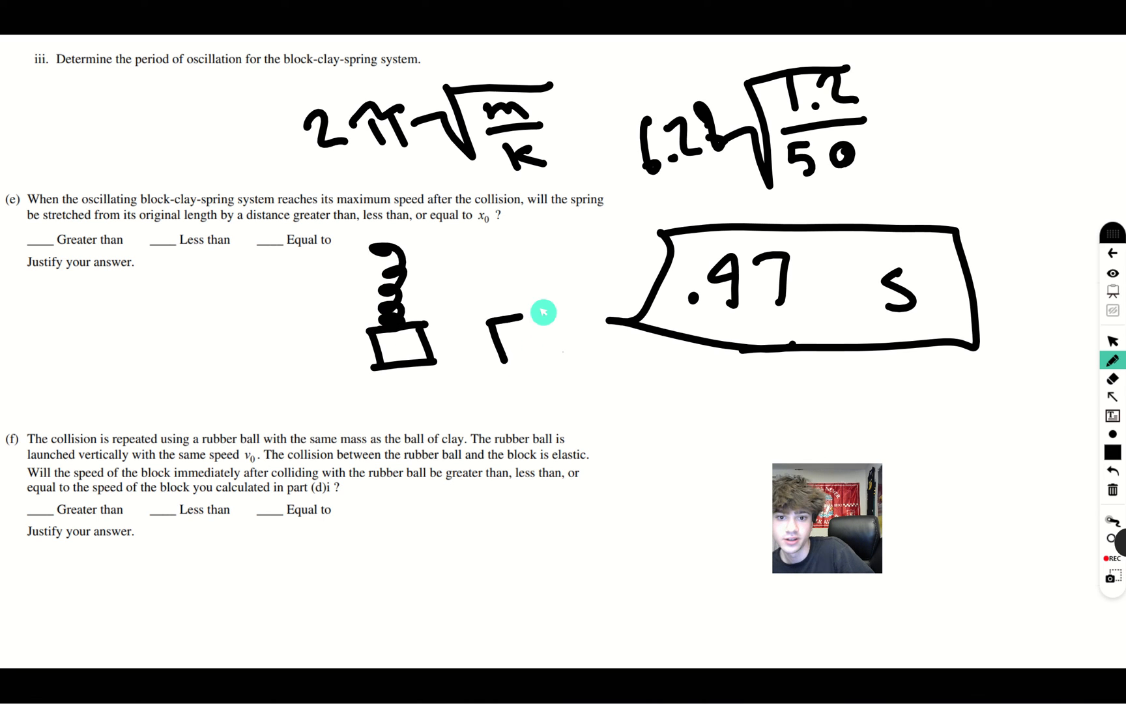
pyautogui.moveTo(510, 323); pyautogui.dragTo(546, 388)
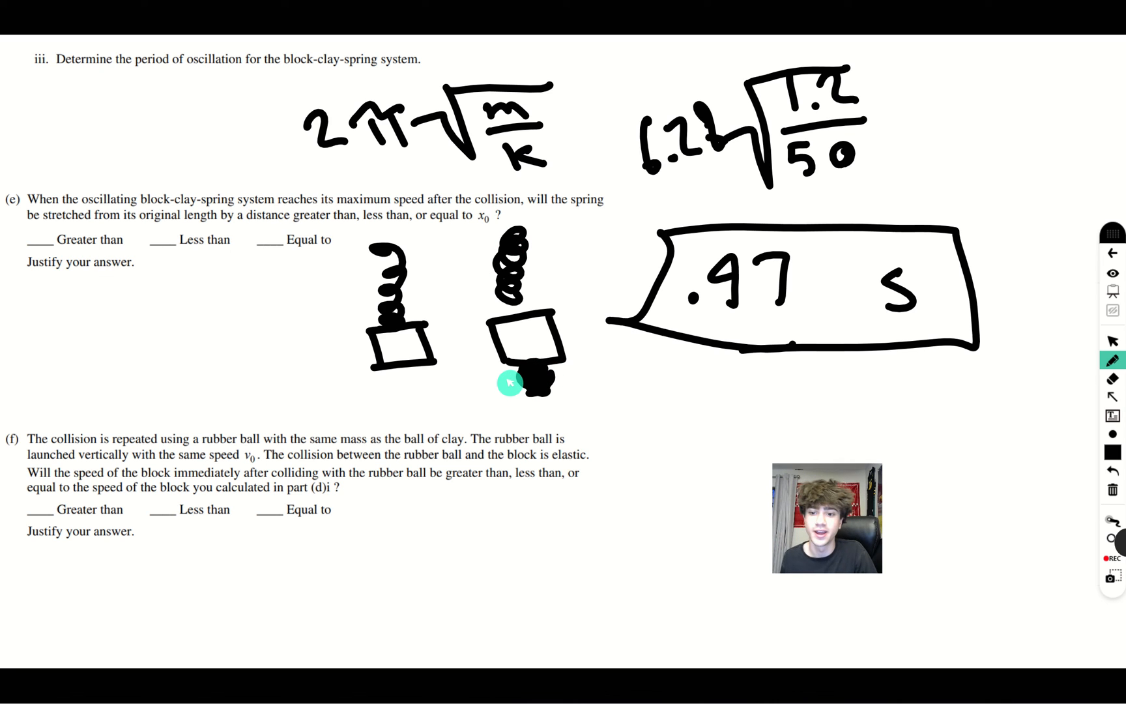
pyautogui.moveTo(360, 282)
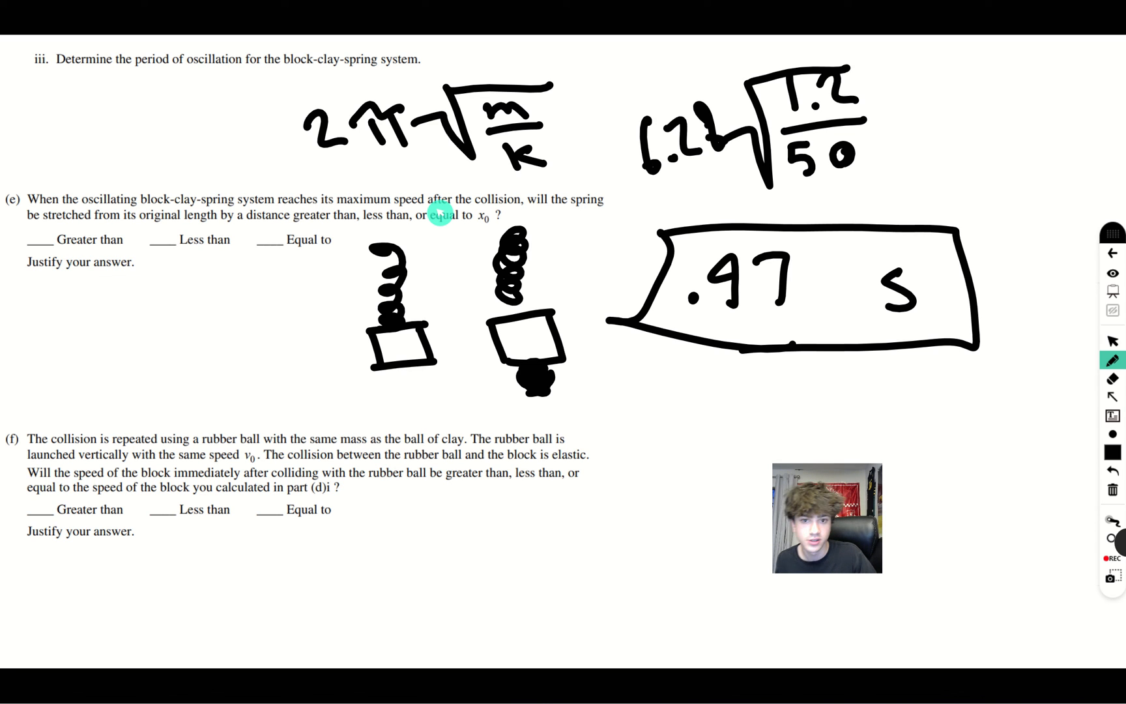
pyautogui.moveTo(32, 244); pyautogui.dragTo(50, 229)
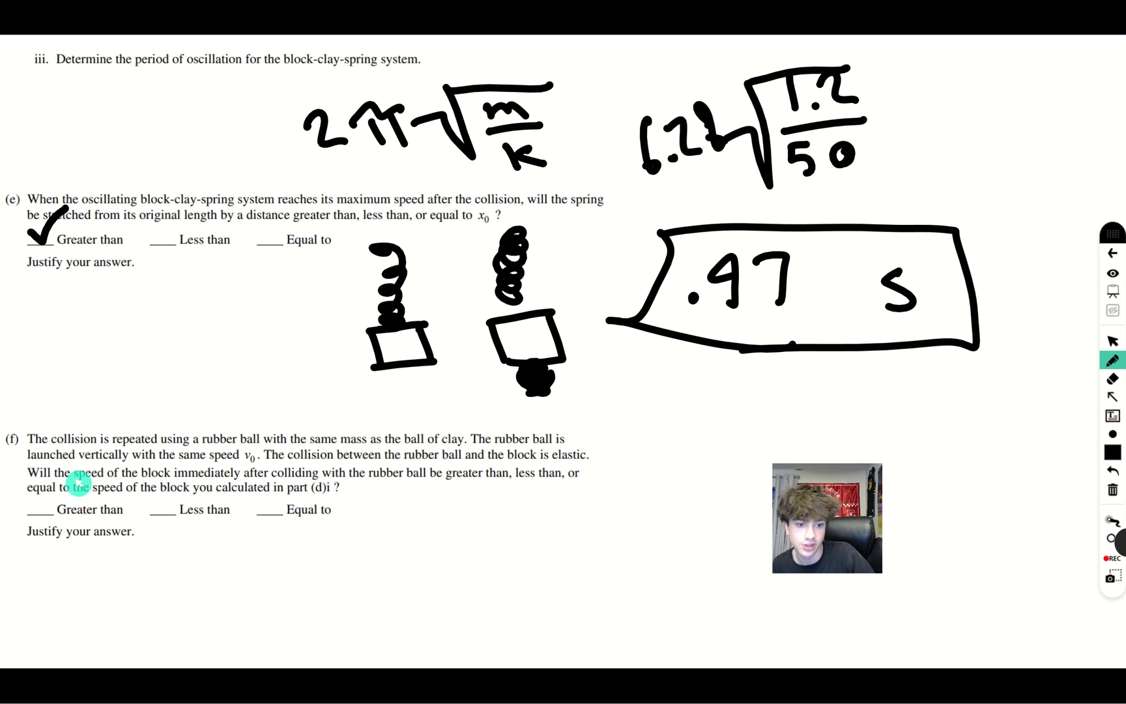
# Step: Mark Greater than with a checkmark for part (f)
pyautogui.click(43, 503)
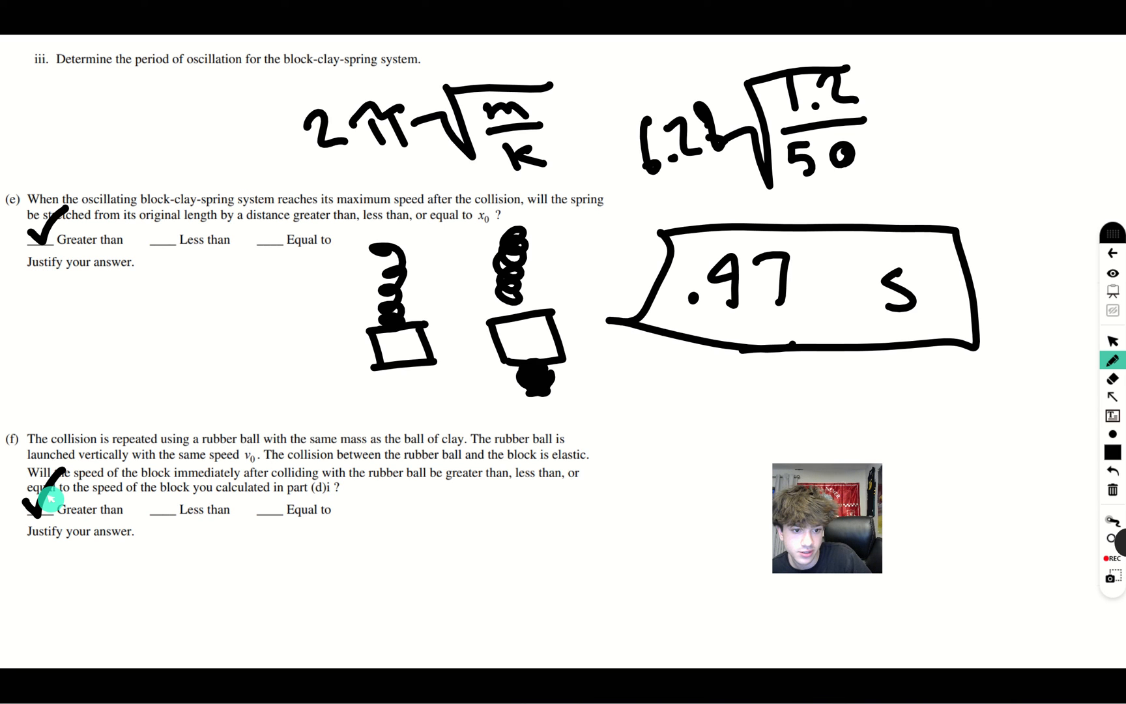